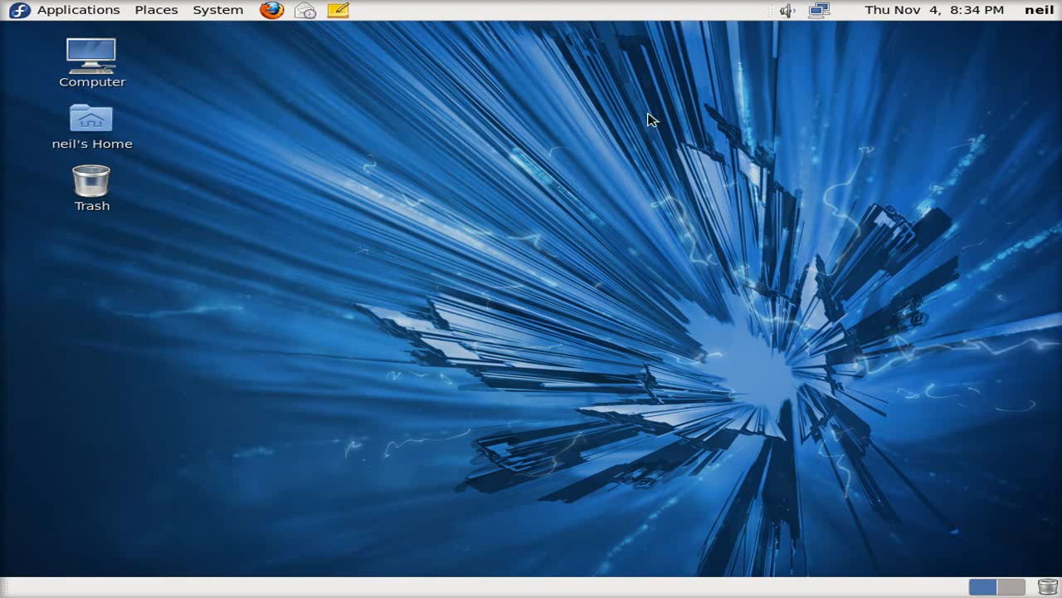
mouse_move(673, 405)
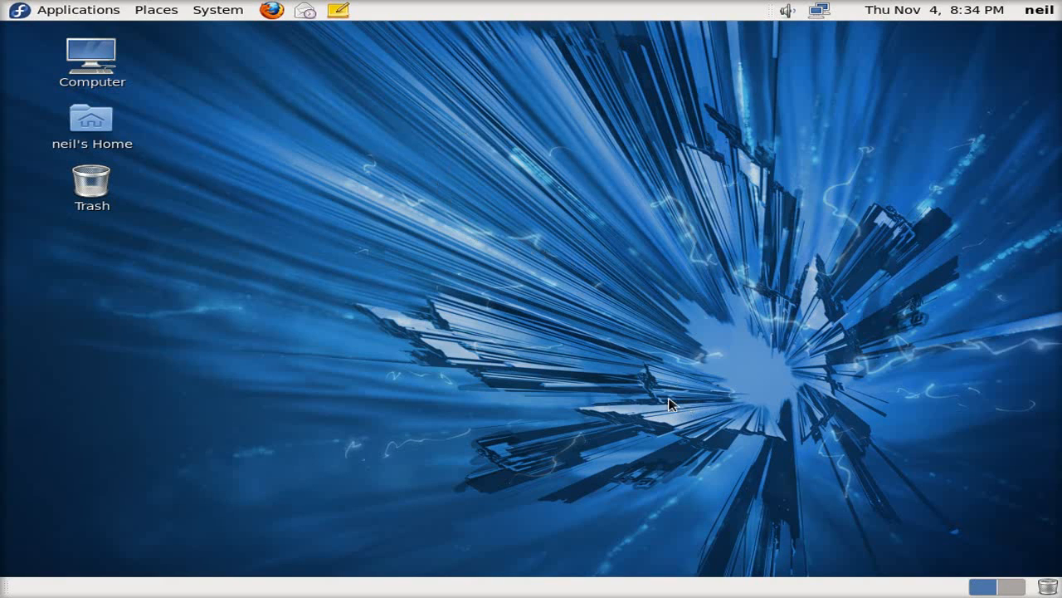
mouse_move(76, 23)
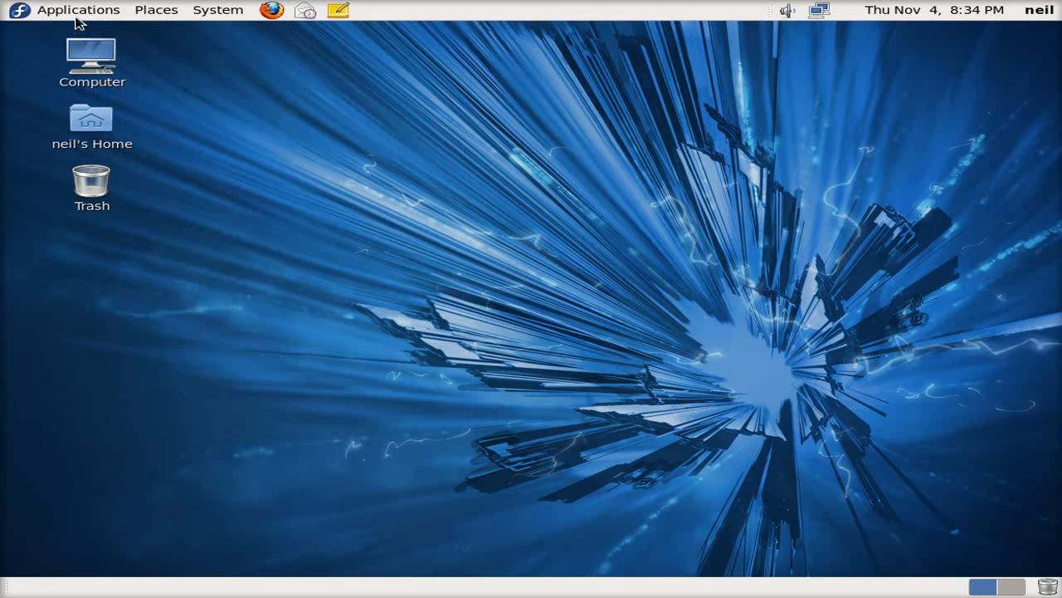
- Browse the Applications menu categories from Accessories through System Tools
click(76, 10)
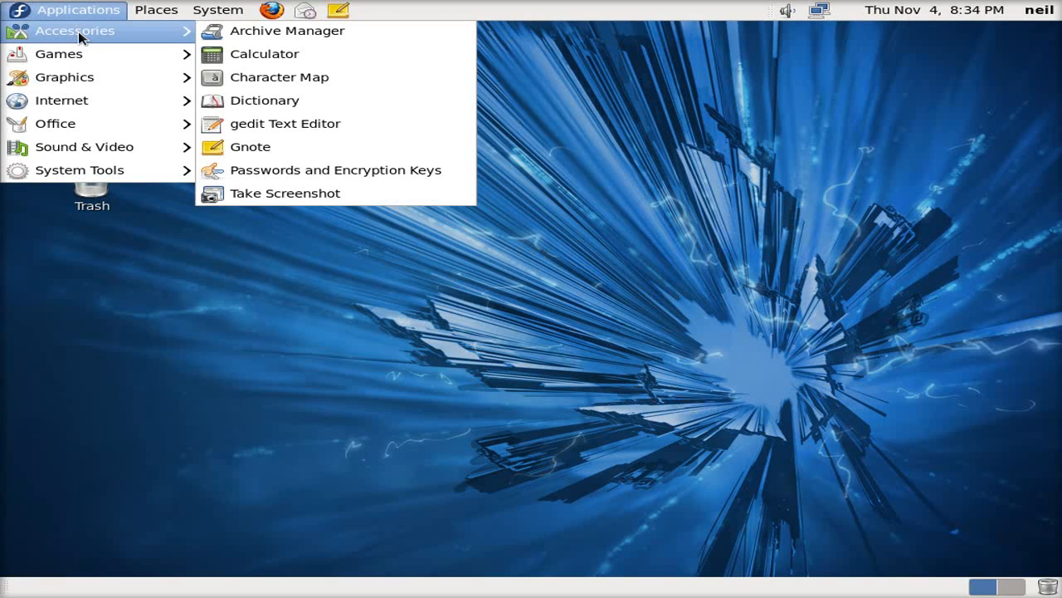
mouse_move(335, 169)
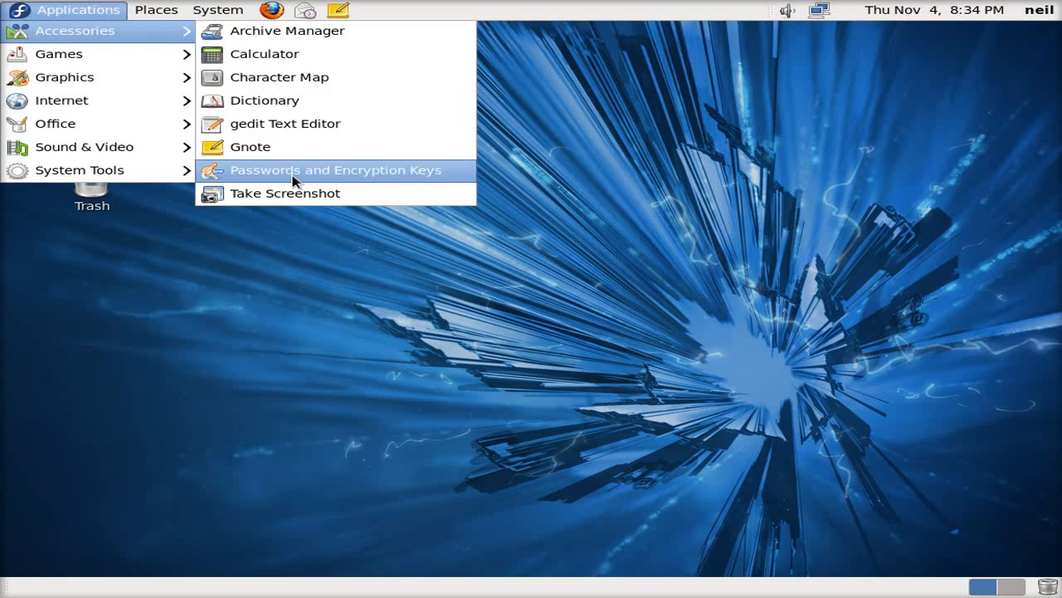
mouse_move(58, 53)
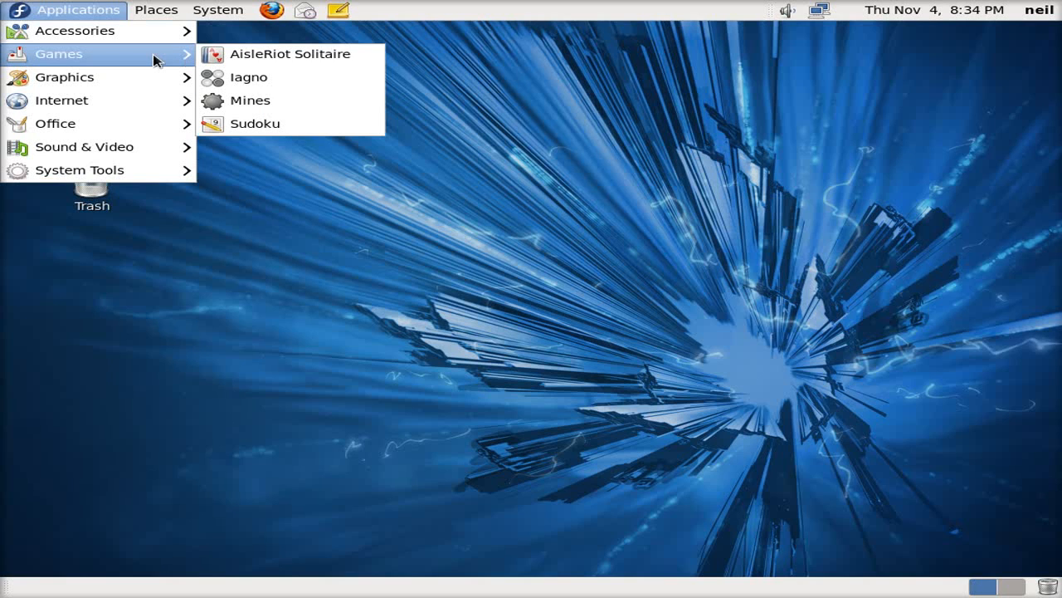
mouse_move(269, 100)
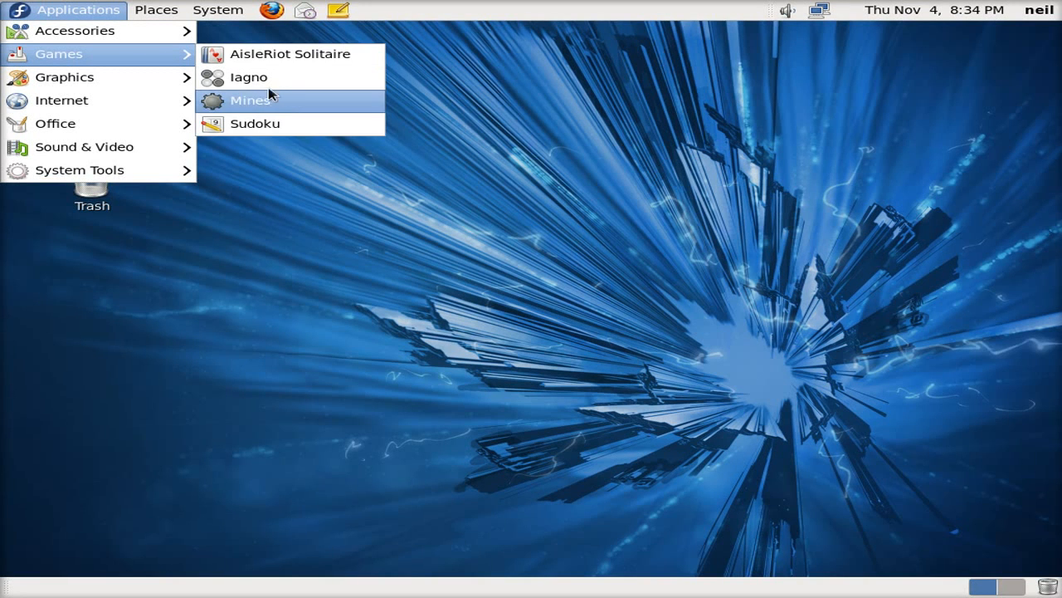
mouse_move(65, 76)
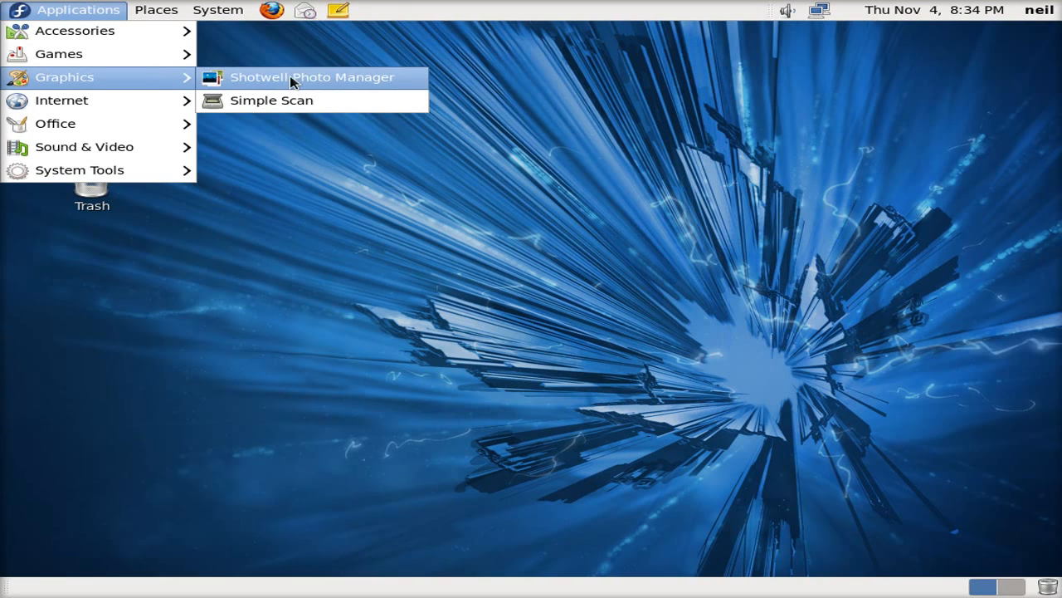
mouse_move(62, 100)
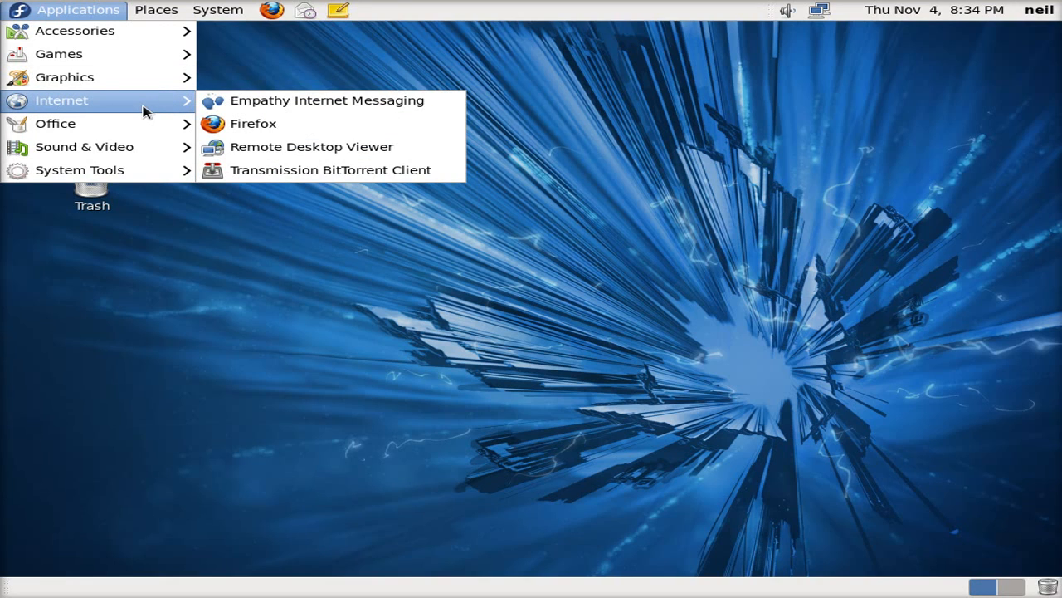
mouse_move(253, 123)
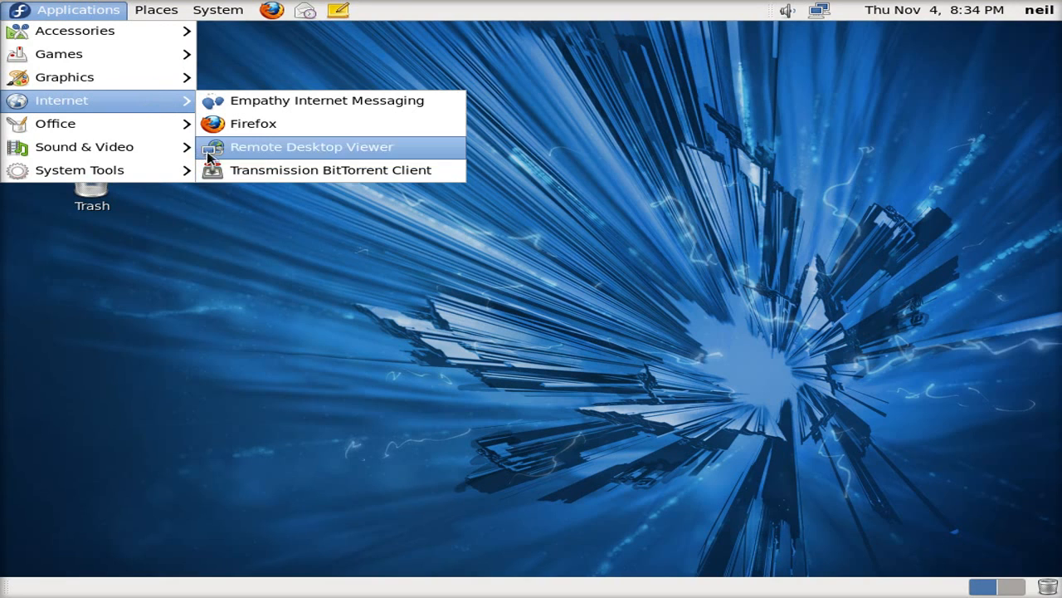
mouse_move(56, 123)
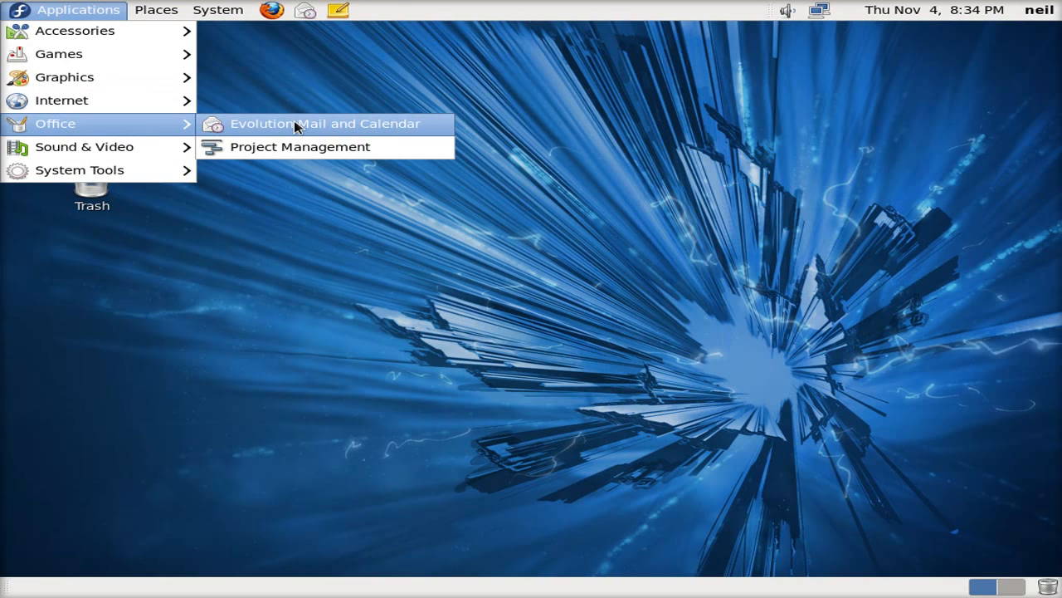
mouse_move(300, 146)
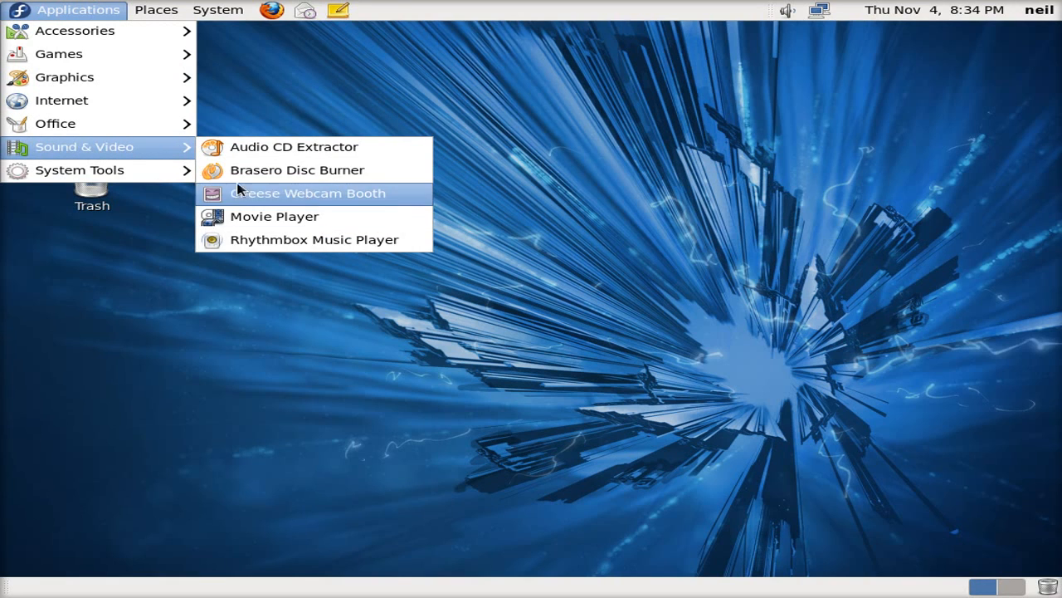
mouse_move(79, 169)
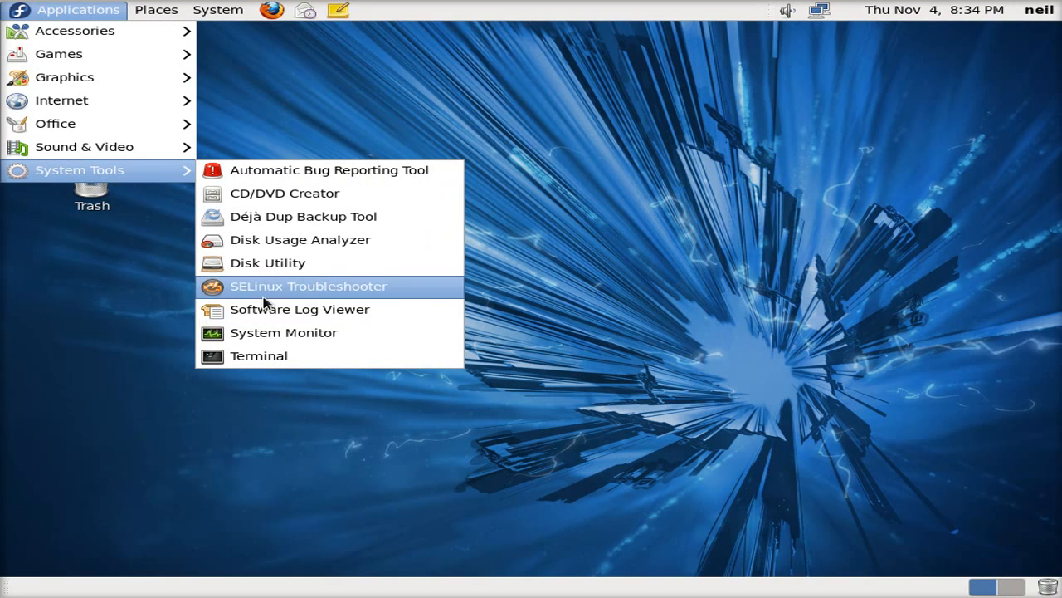
mouse_move(282, 332)
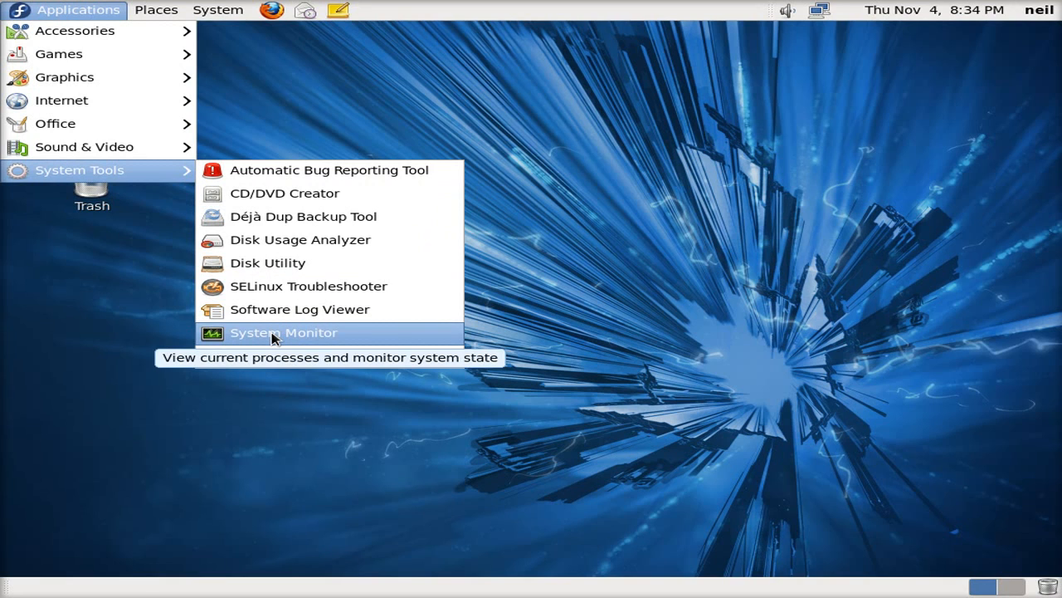
- Launch System Monitor and view the Resources graphs for CPU, memory and network
click(282, 332)
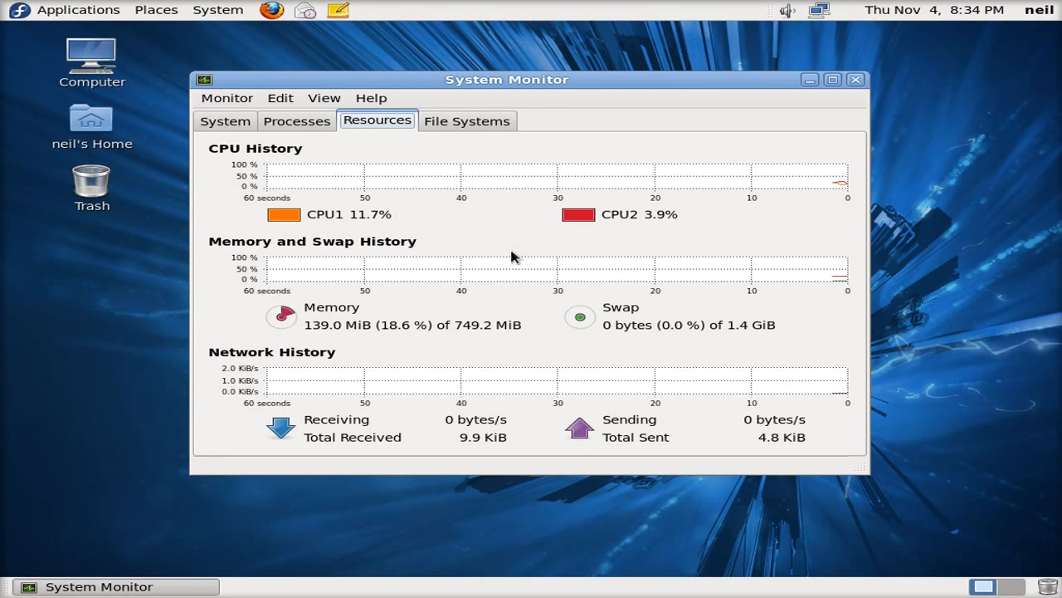
mouse_move(557, 342)
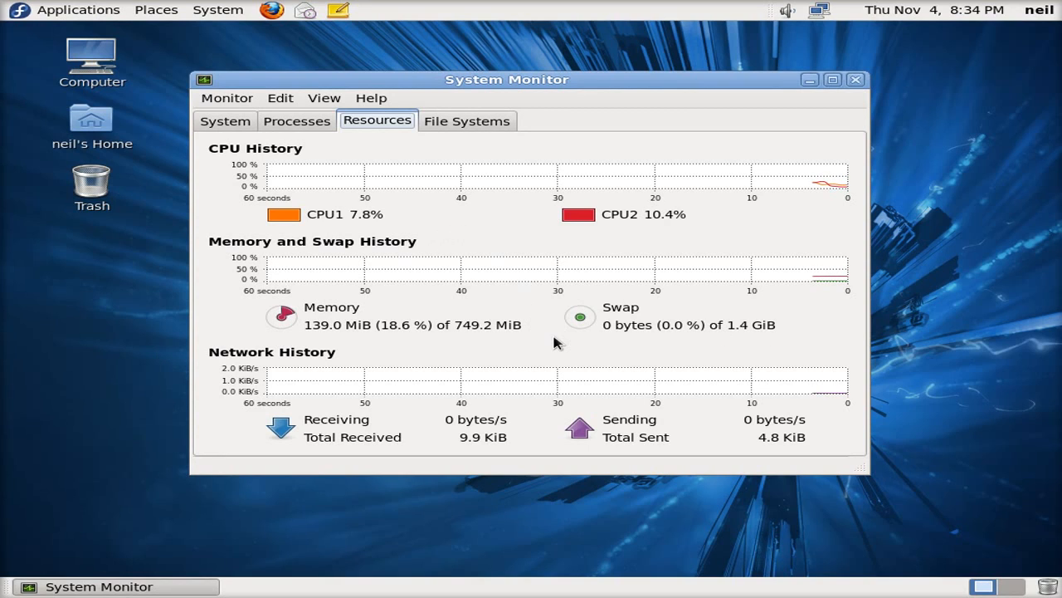
mouse_move(275, 146)
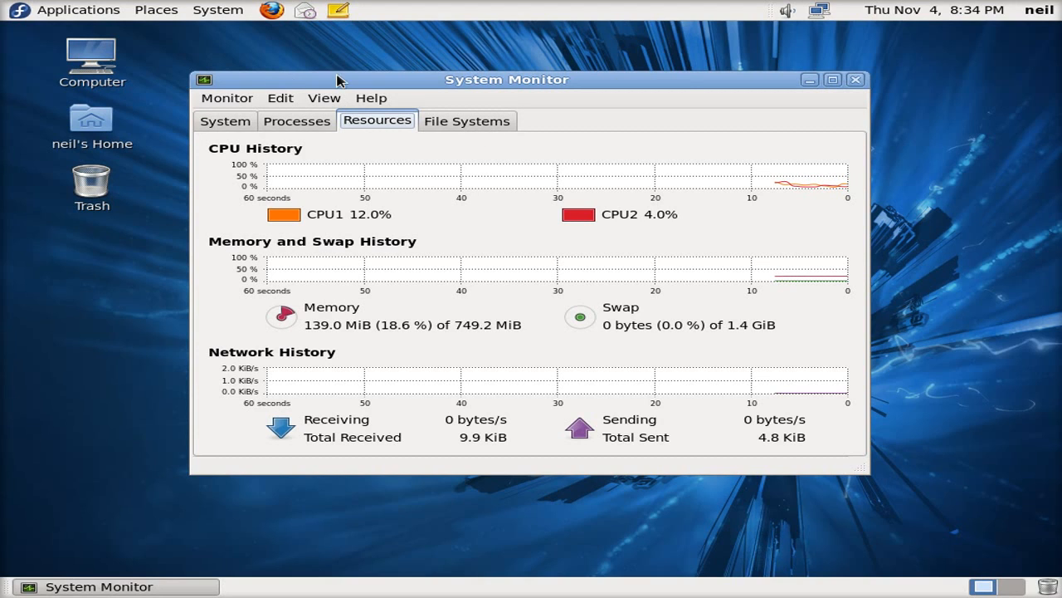
- Close System Monitor and browse the Places and System > Preferences menus
click(857, 80)
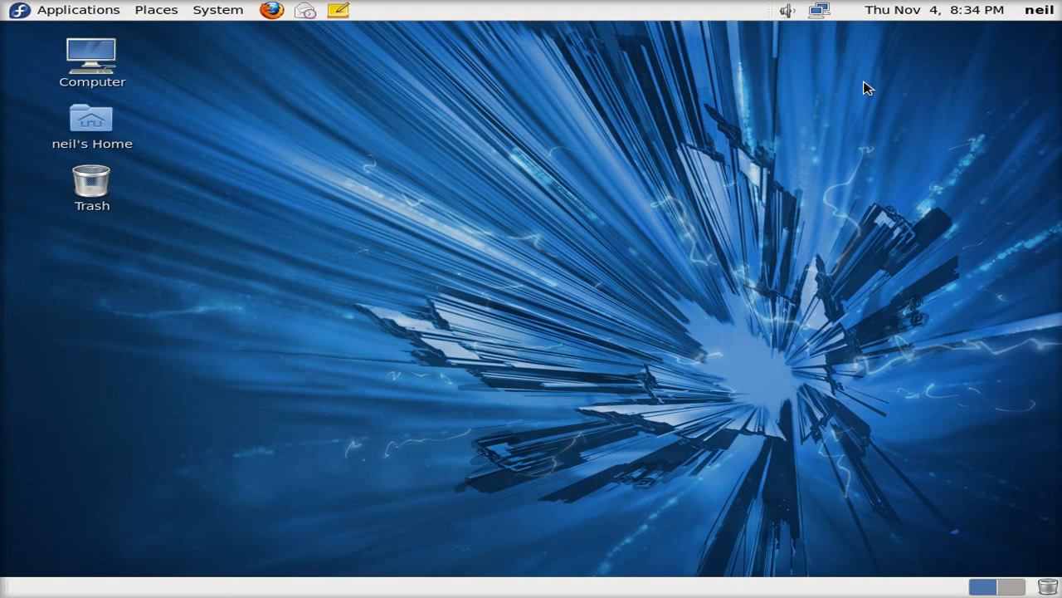
mouse_move(153, 20)
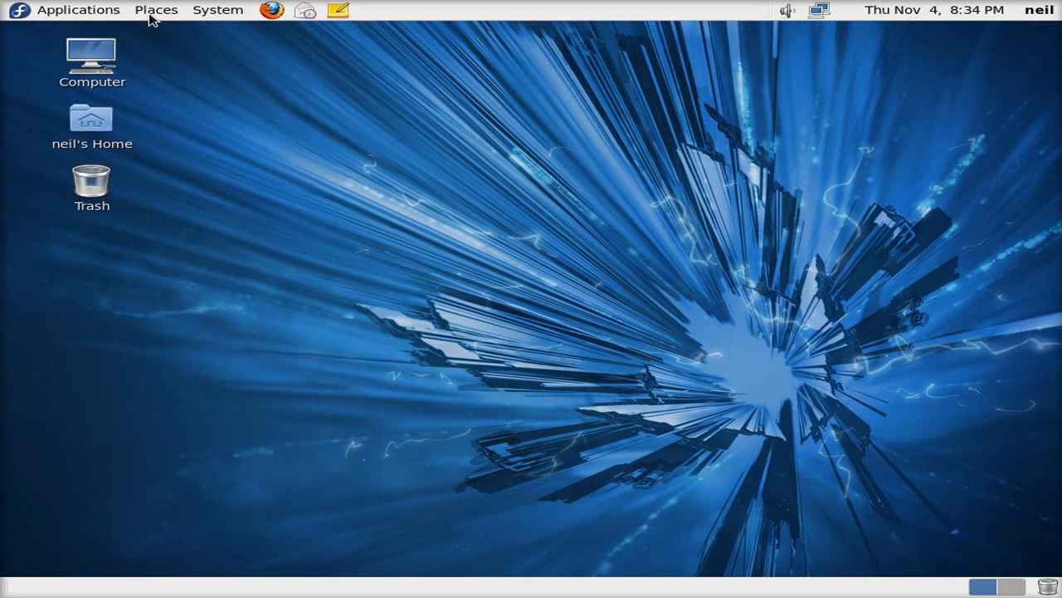
click(156, 10)
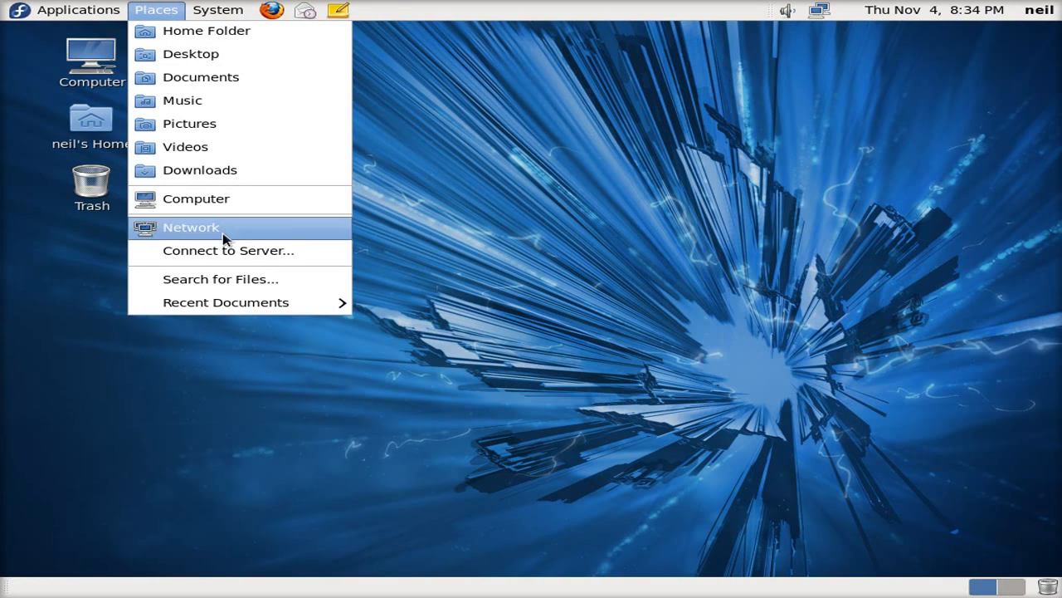
click(218, 10)
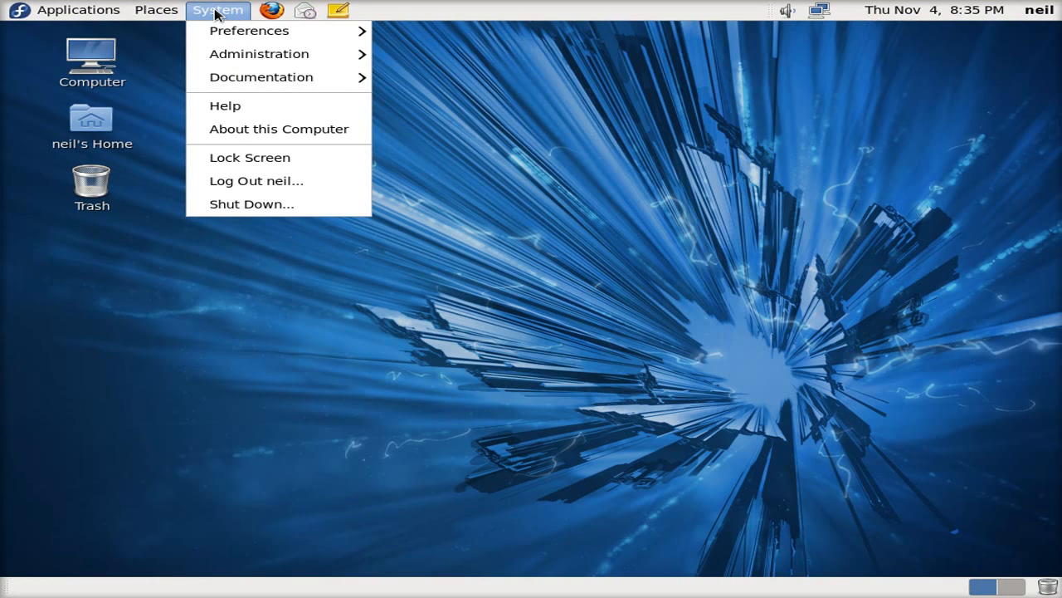
mouse_move(249, 30)
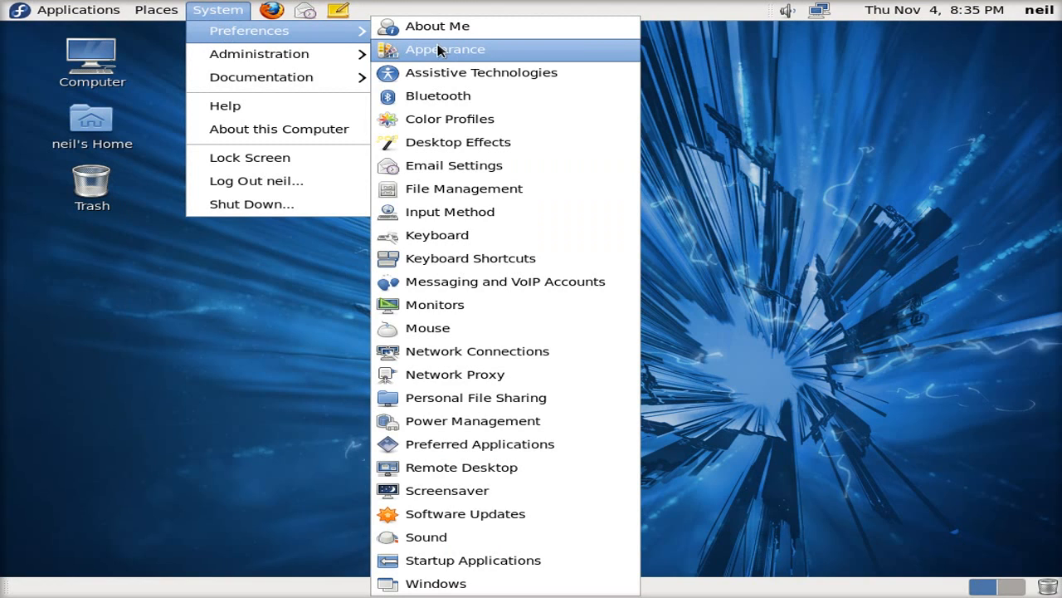
mouse_move(452, 119)
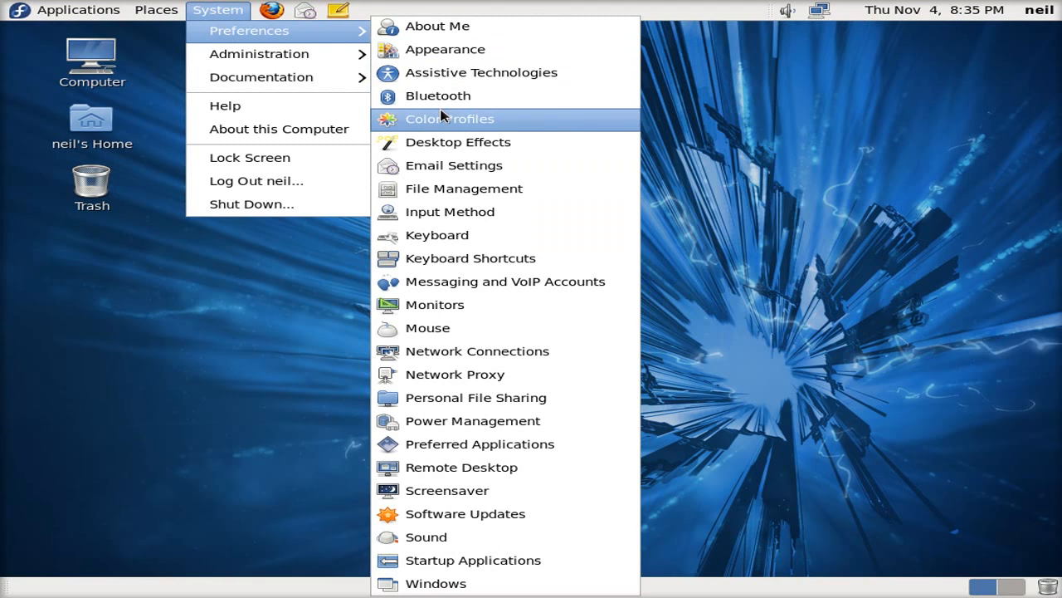
mouse_move(455, 166)
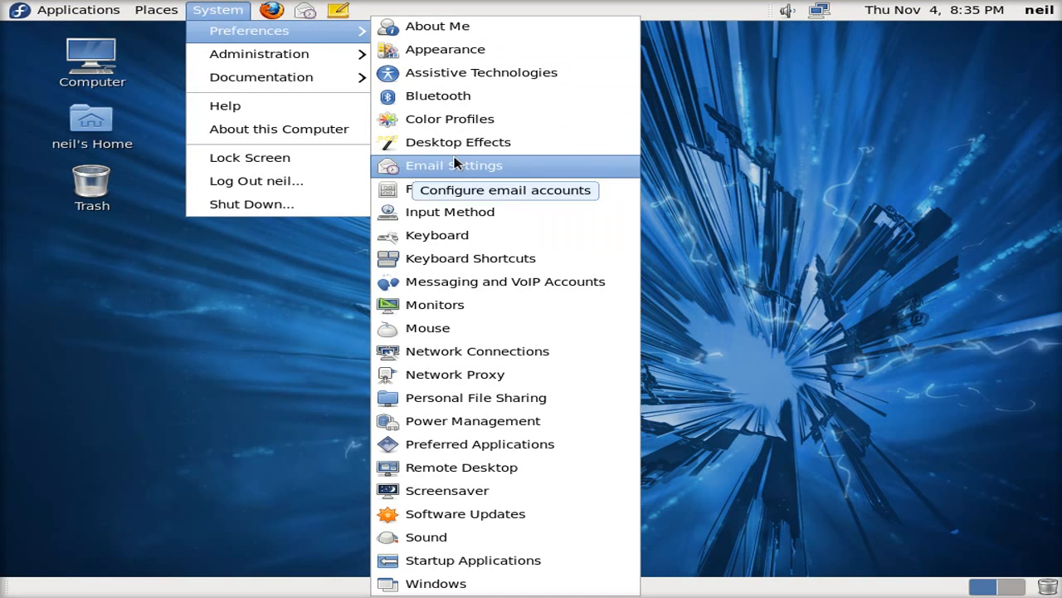
mouse_move(465, 236)
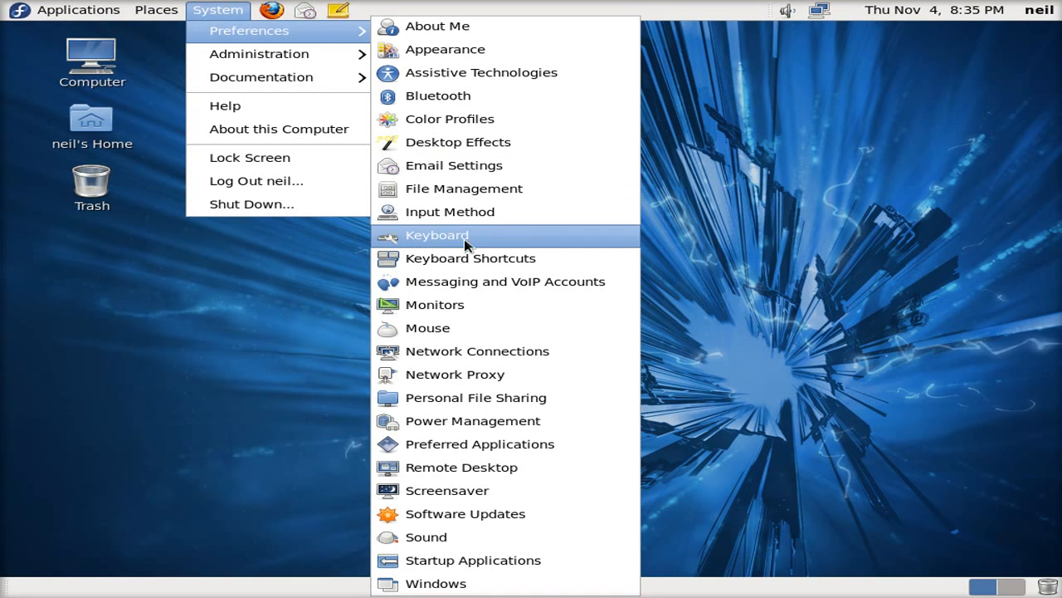
mouse_move(461, 305)
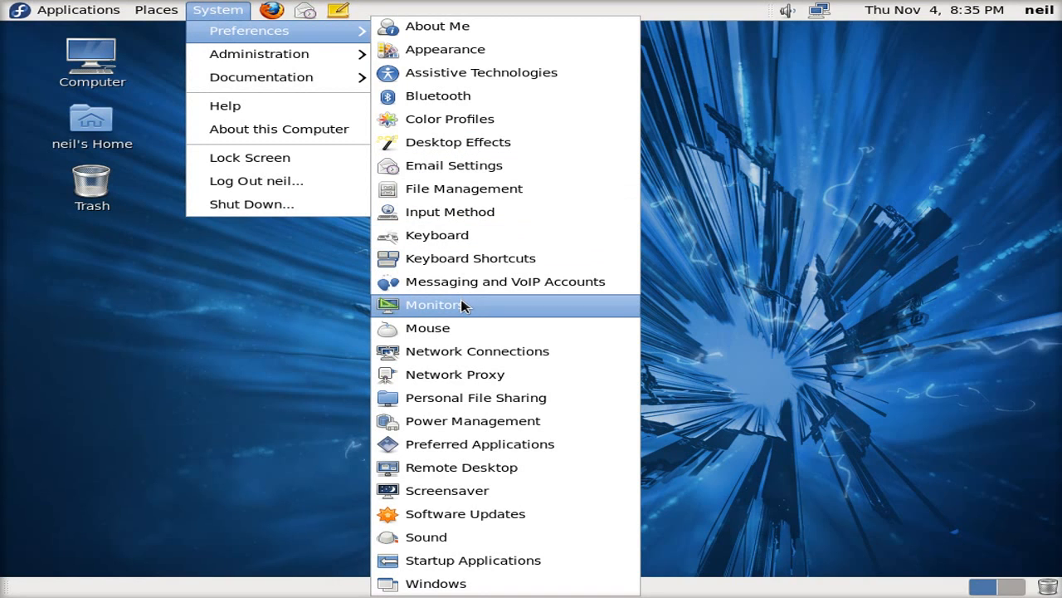
mouse_move(435, 305)
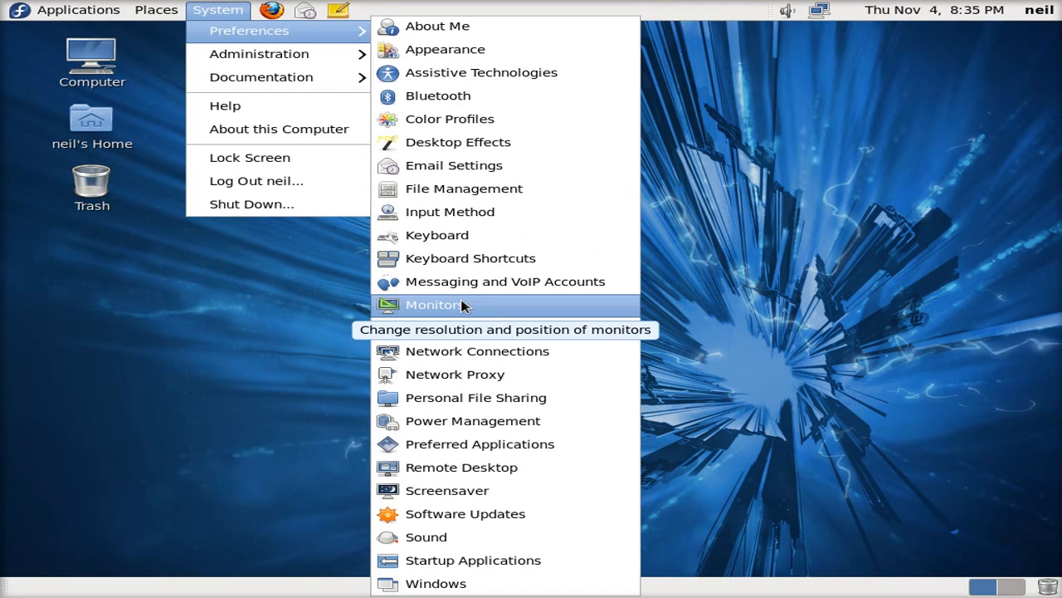
click(433, 306)
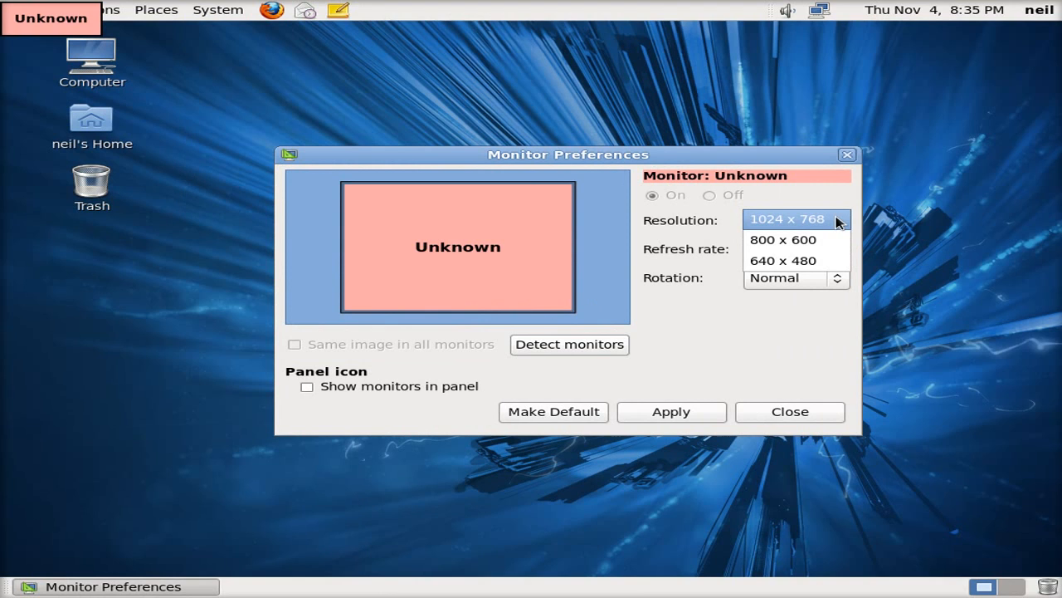
click(787, 219)
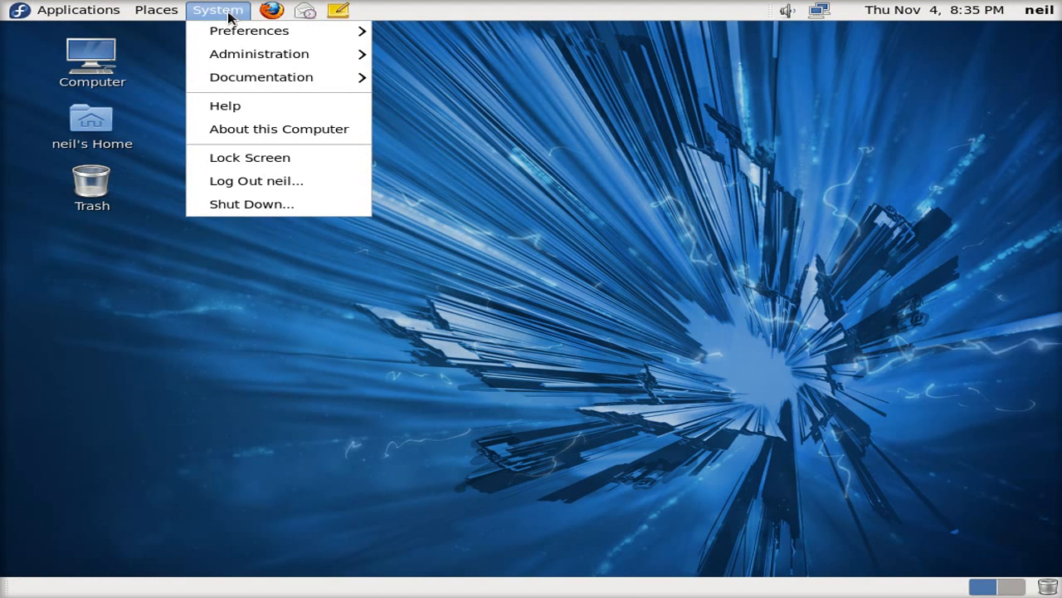
mouse_move(249, 30)
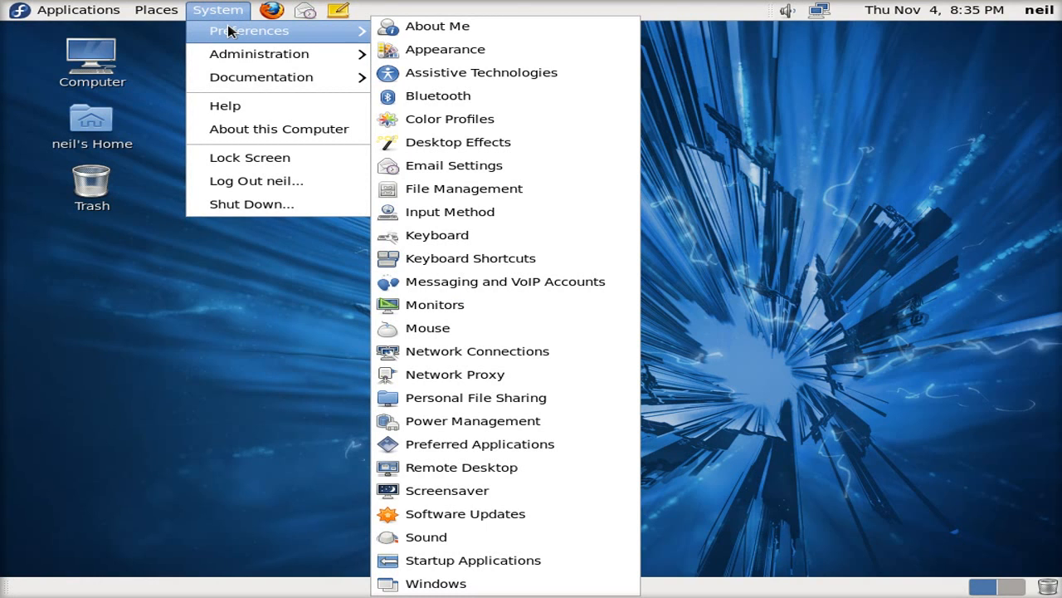
mouse_move(473, 422)
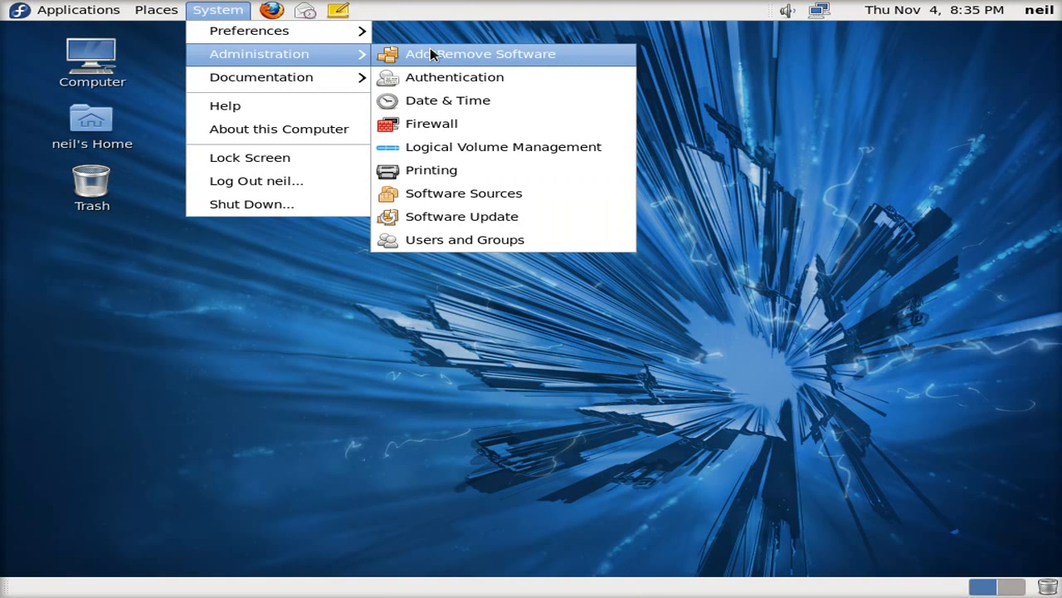
mouse_move(431, 99)
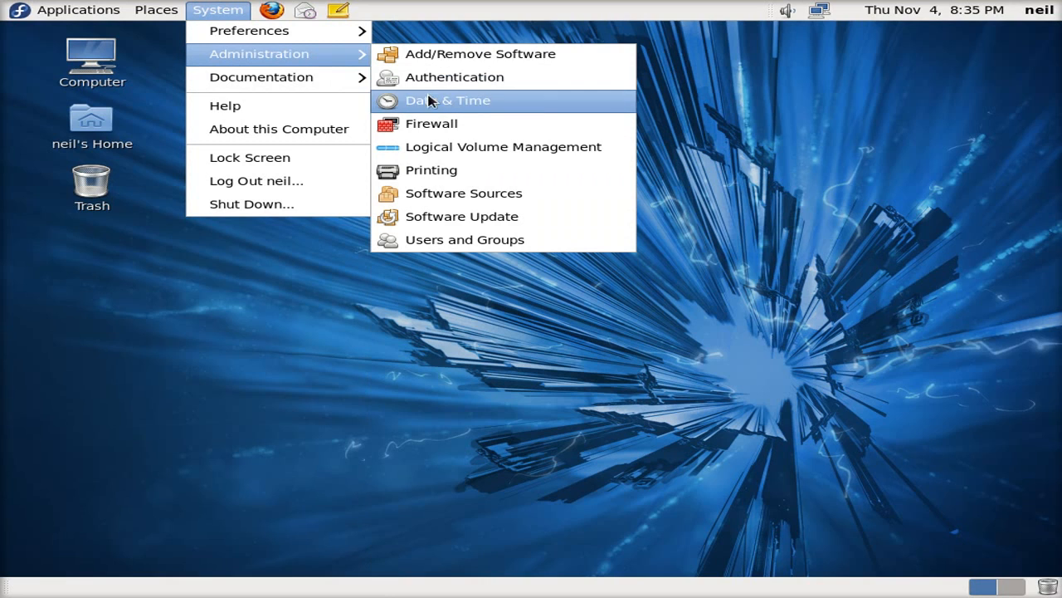
mouse_move(440, 130)
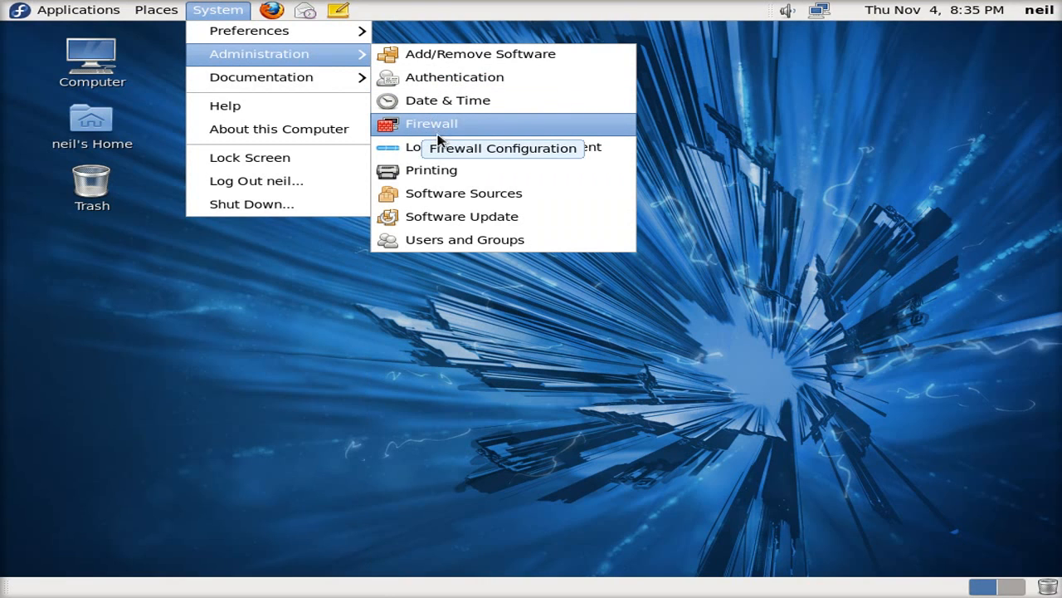
mouse_move(446, 174)
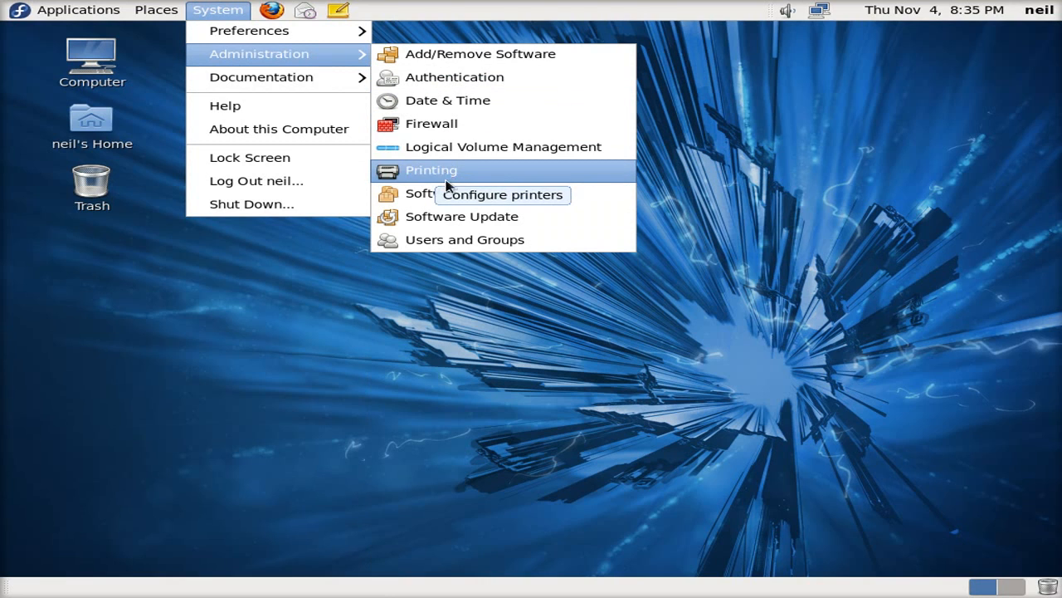
mouse_move(262, 76)
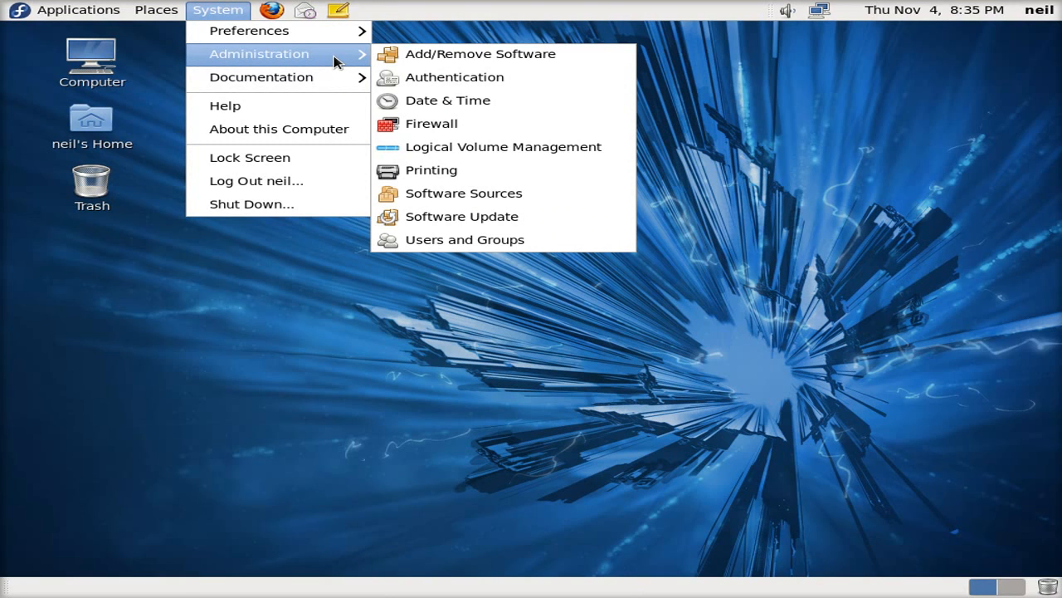
- Launch Add/Remove Software from System > Administration
click(481, 53)
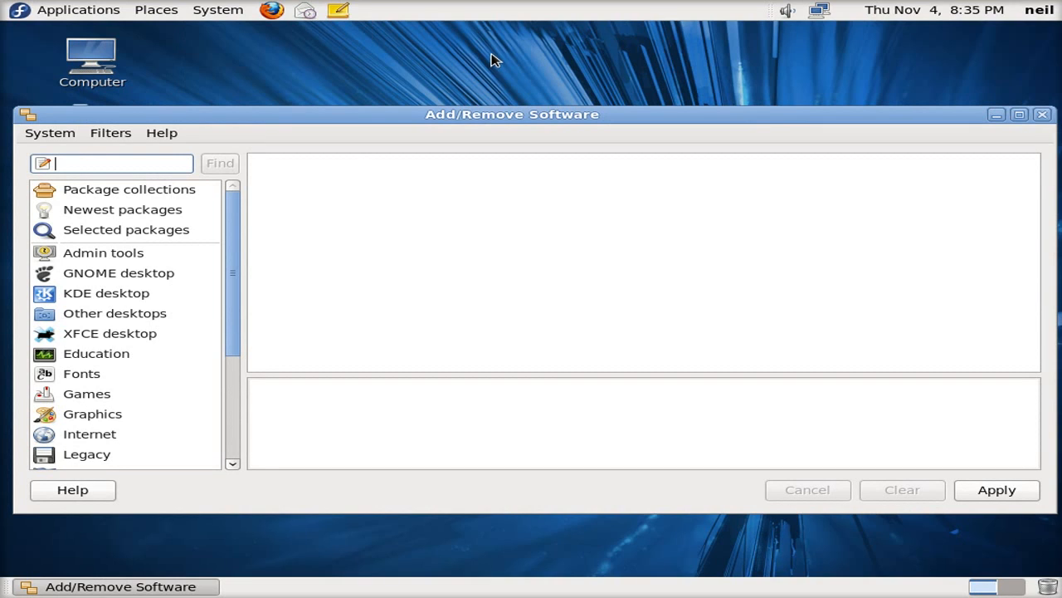
mouse_move(169, 239)
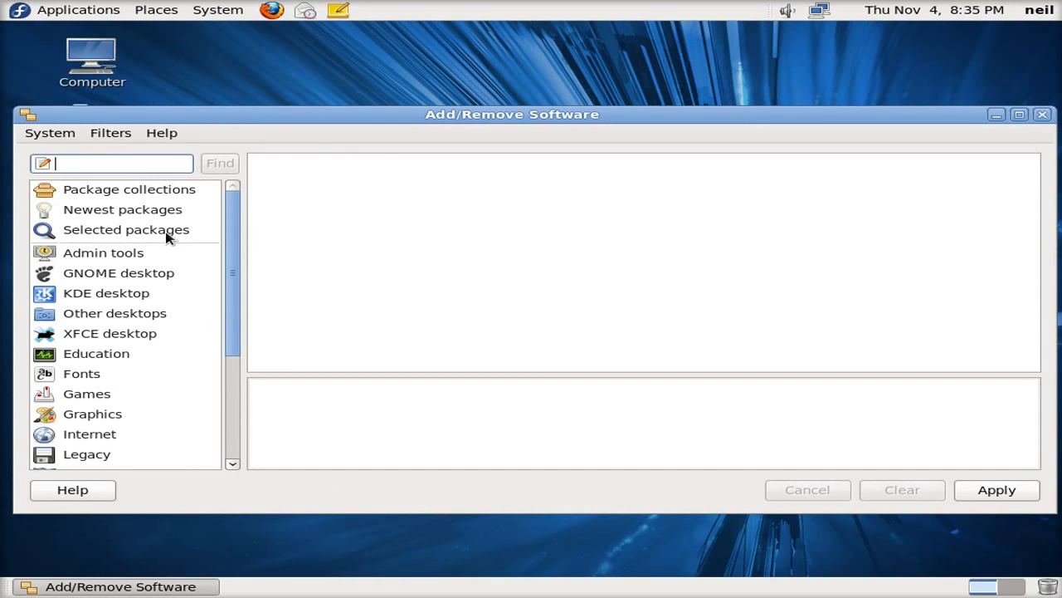
mouse_move(123, 229)
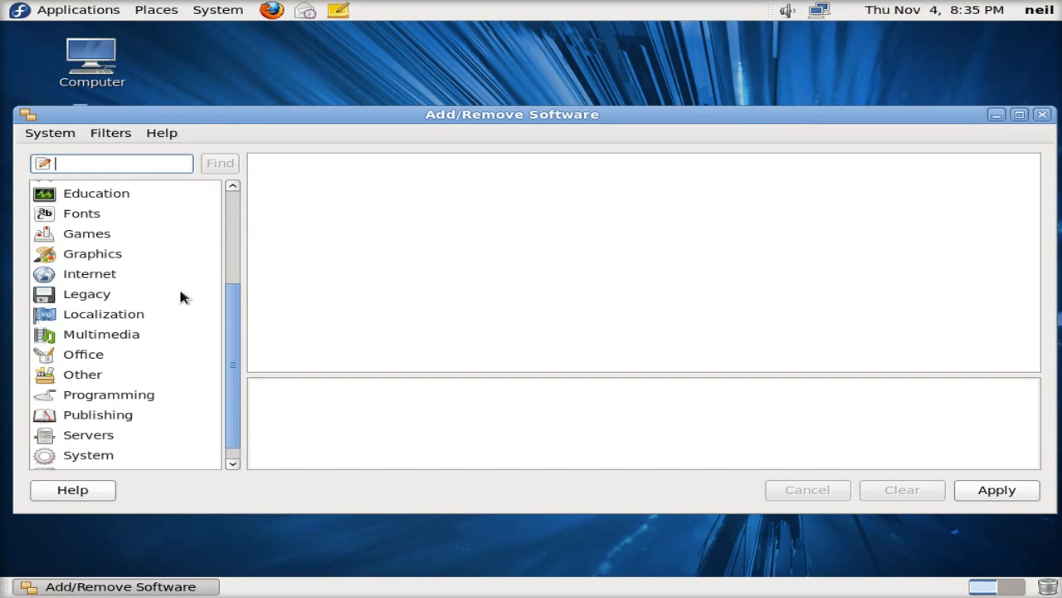
- Show the Multimedia group's packages and scroll down to the exaile music player
click(100, 333)
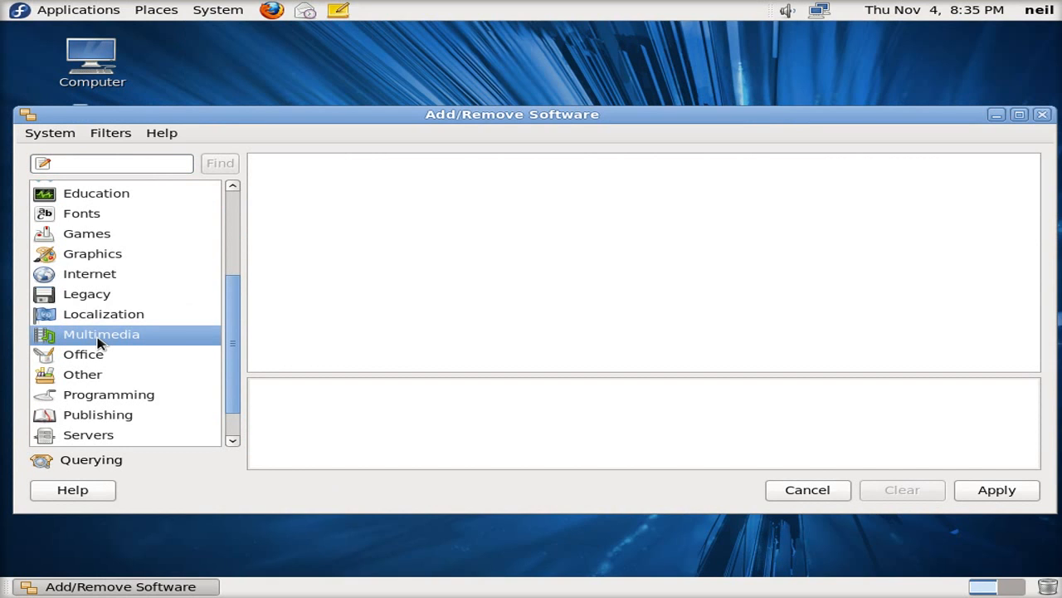
click(100, 333)
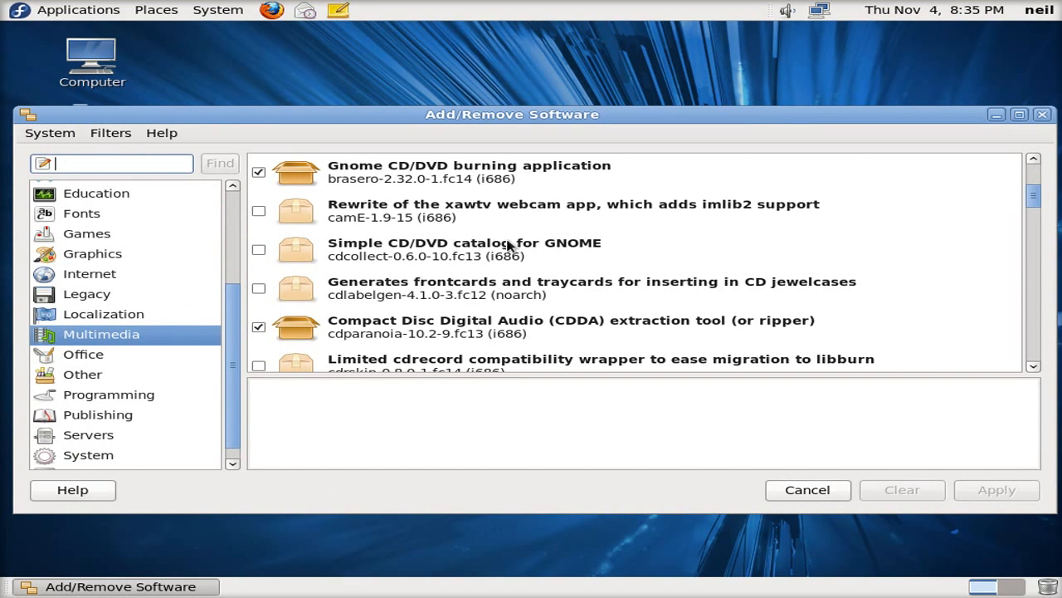
scroll(down, 3)
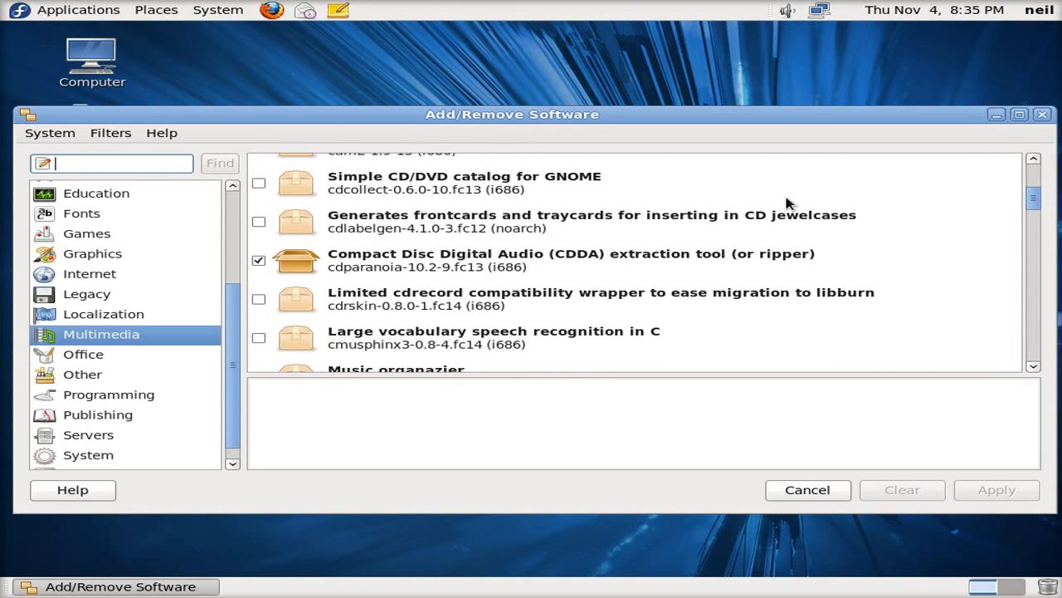
scroll(down, 3)
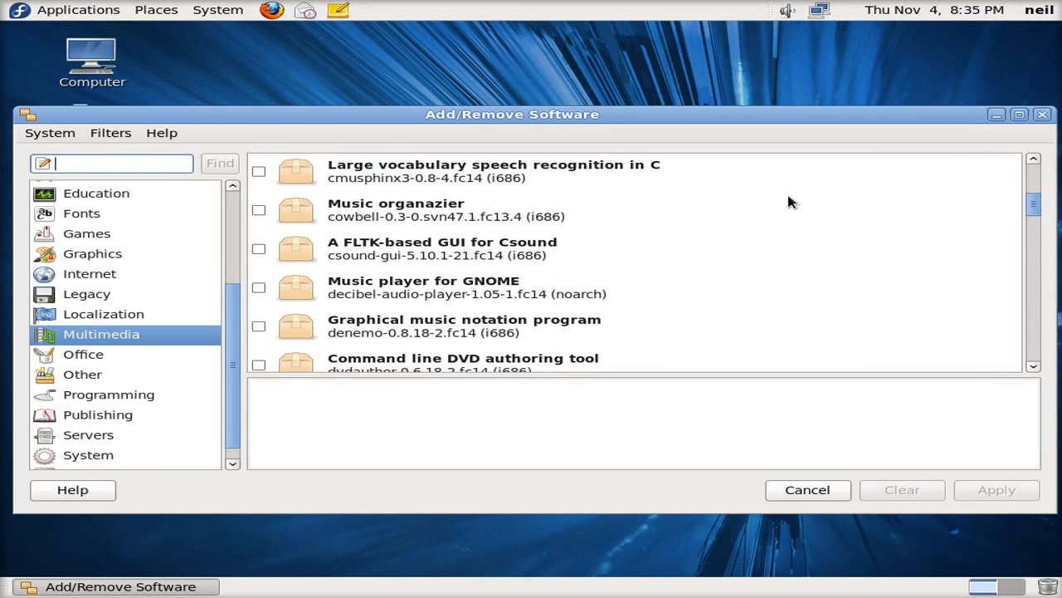
scroll(down, 3)
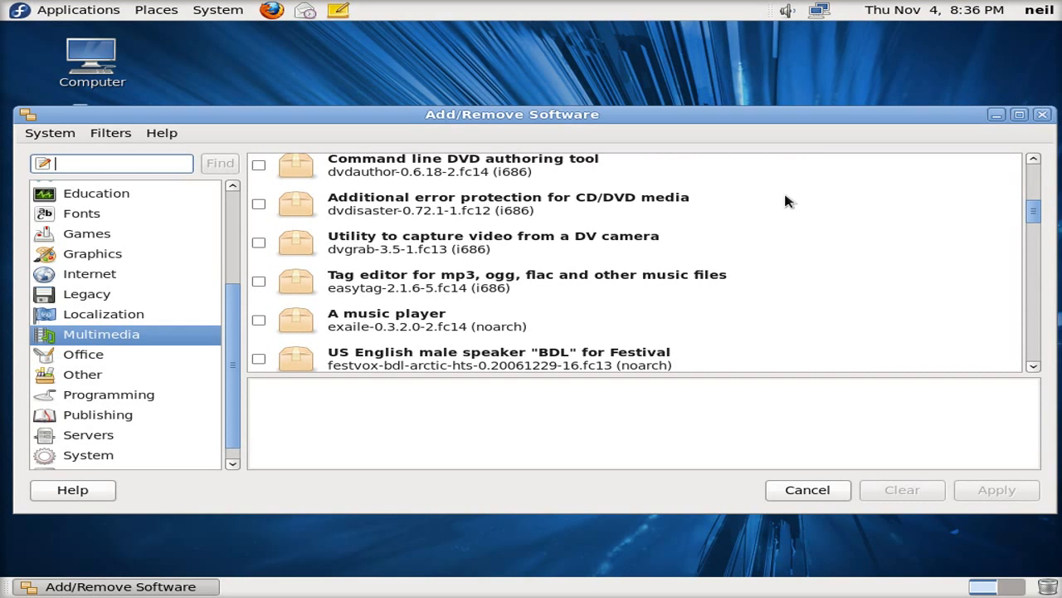
scroll(down, 3)
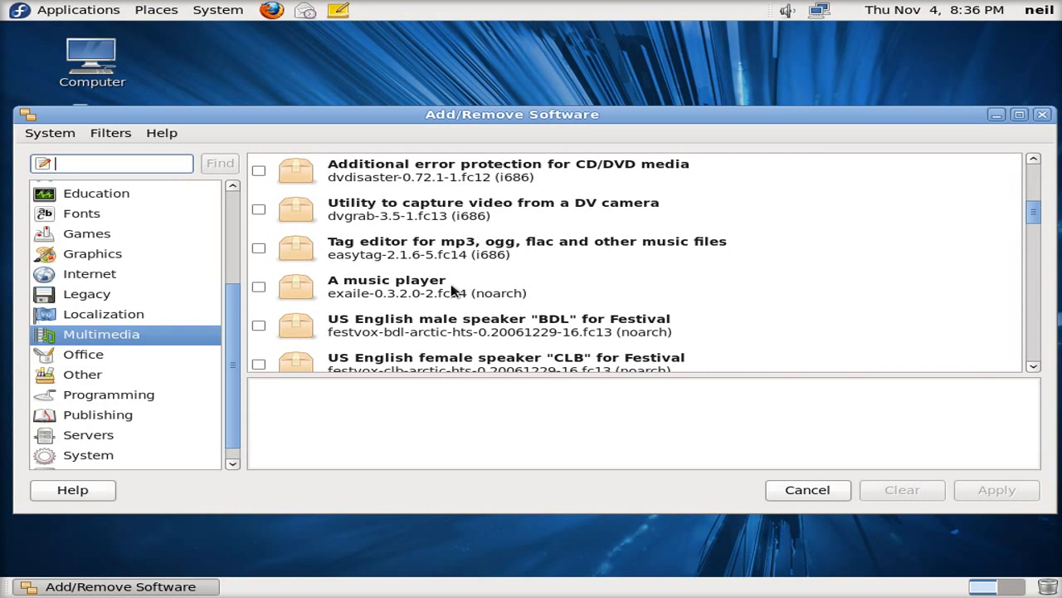
- Mark the exaile package for installation and apply, reaching the additional-packages confirmation
click(387, 279)
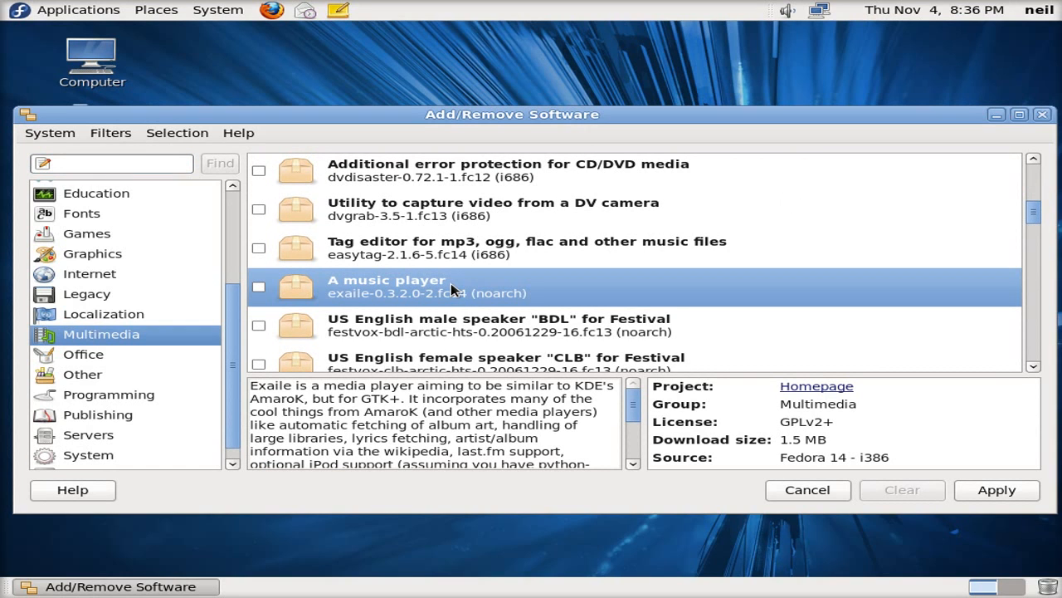
mouse_move(269, 296)
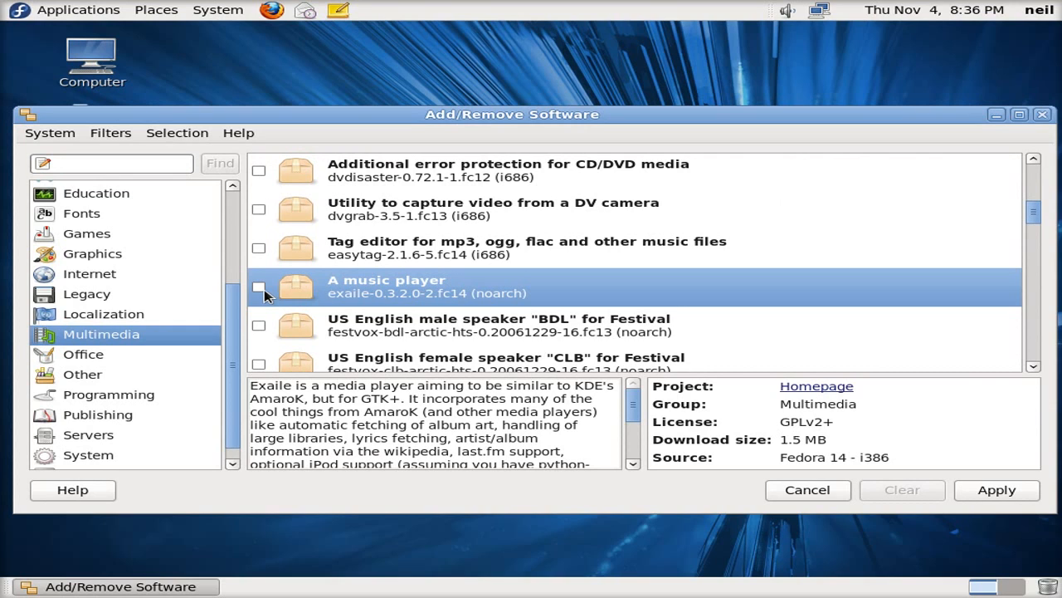
click(259, 286)
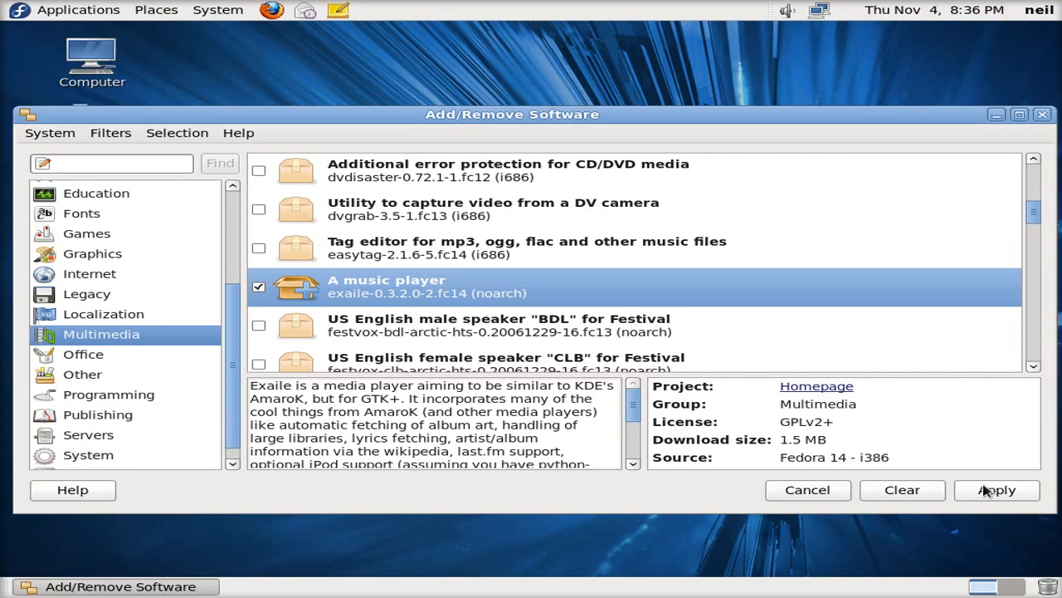
click(996, 489)
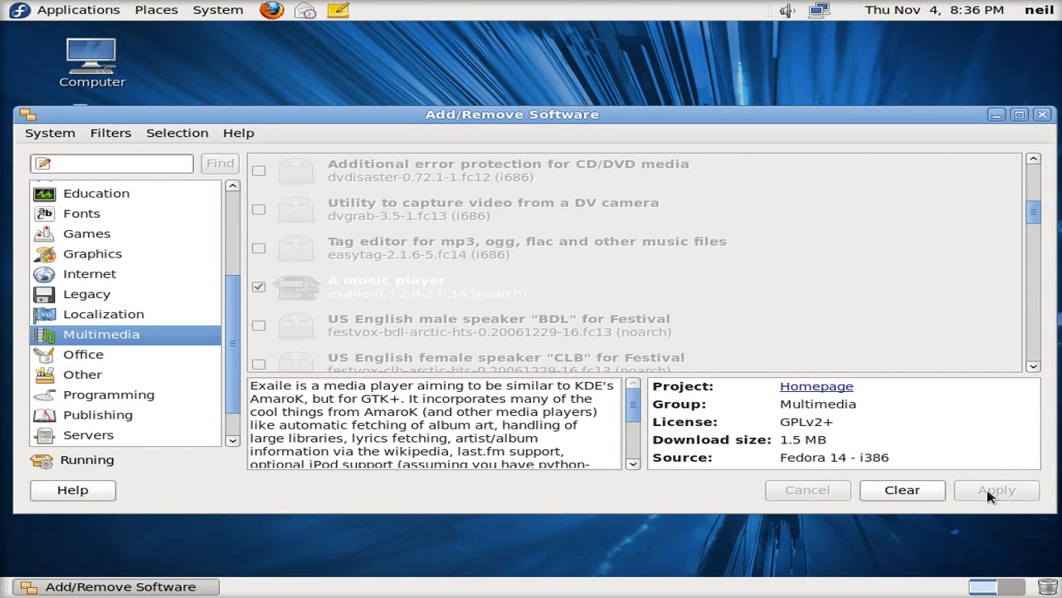
click(996, 489)
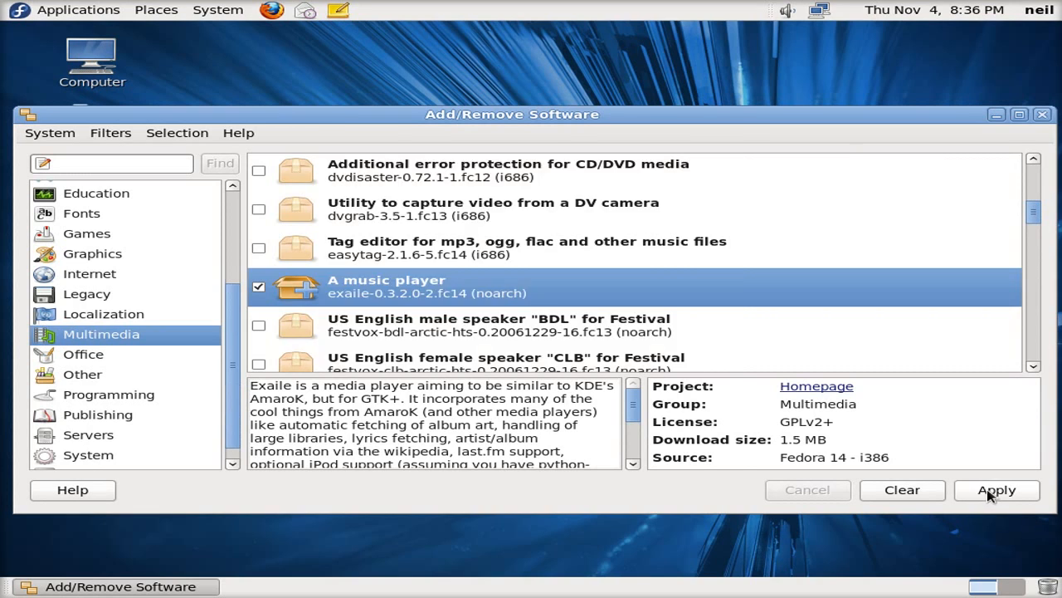
click(996, 490)
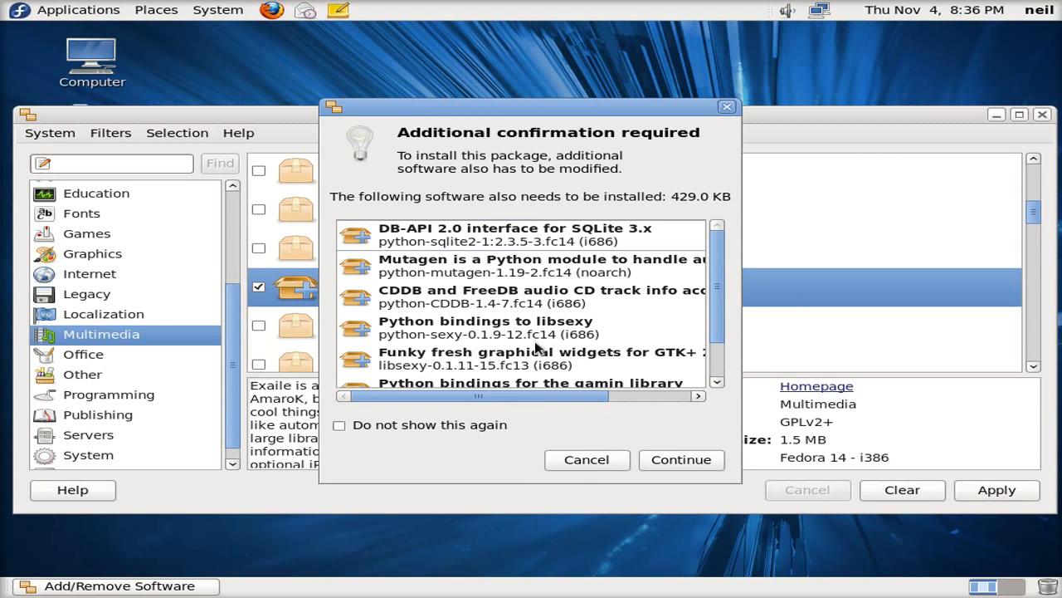
- Accept the extra Python dependencies and authenticate with the root password
click(680, 458)
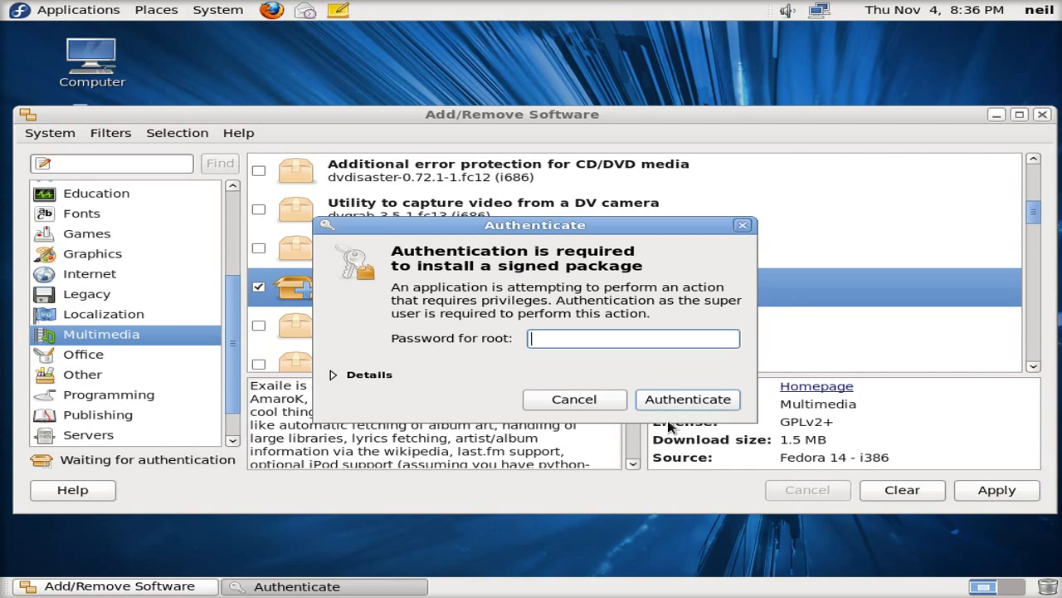
text(password)
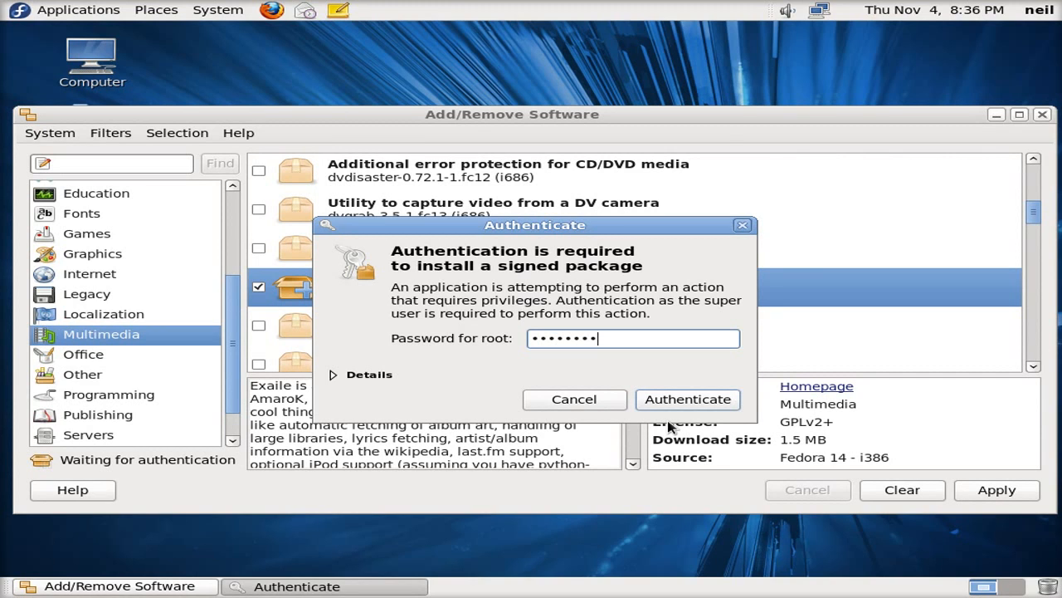
click(687, 399)
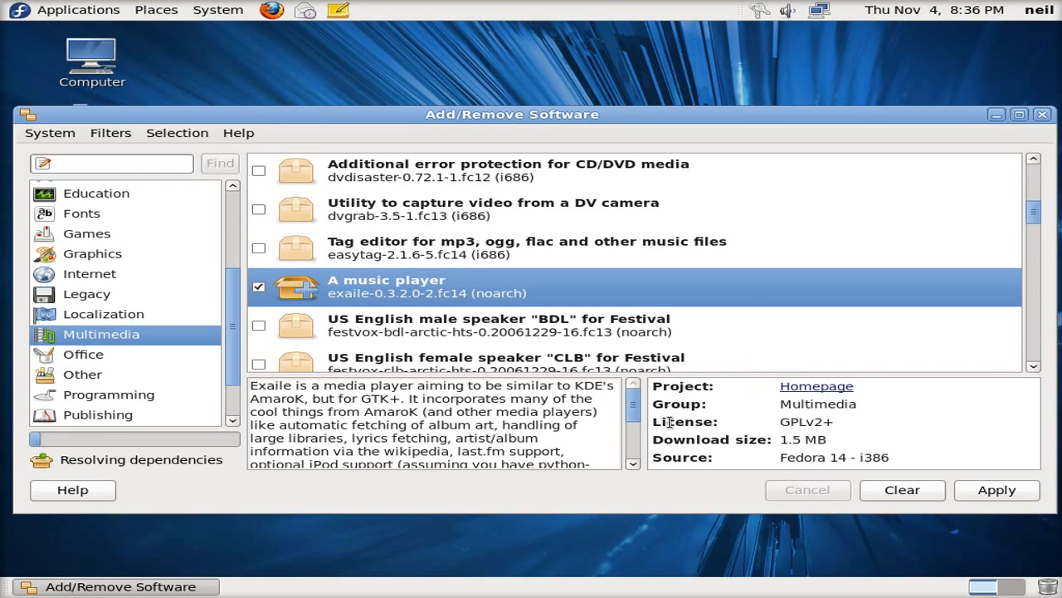
- Let Exaile download, verify and install until the Run new application prompt appears
click(996, 488)
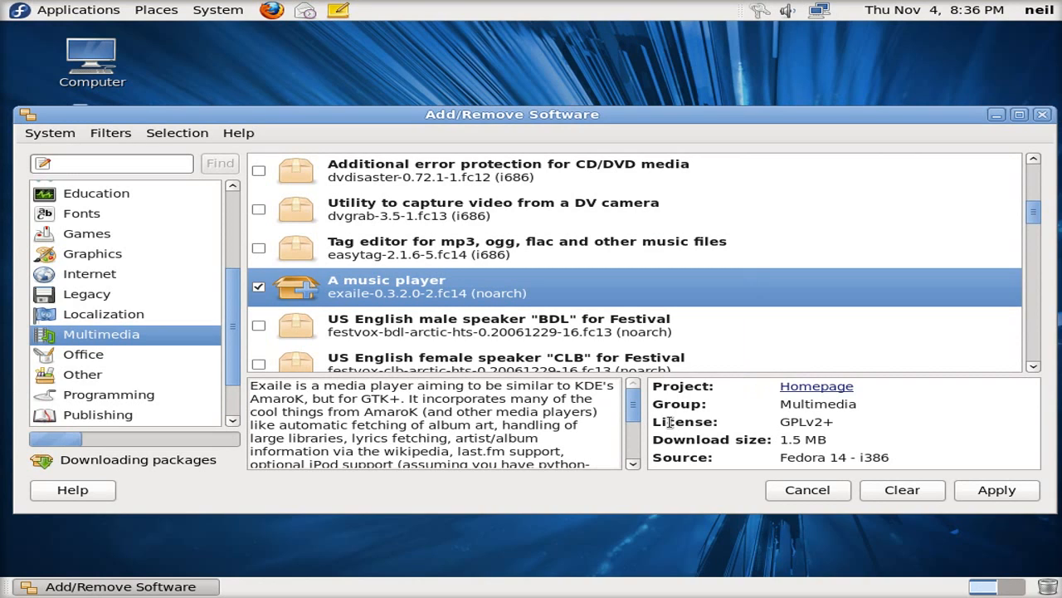
click(996, 488)
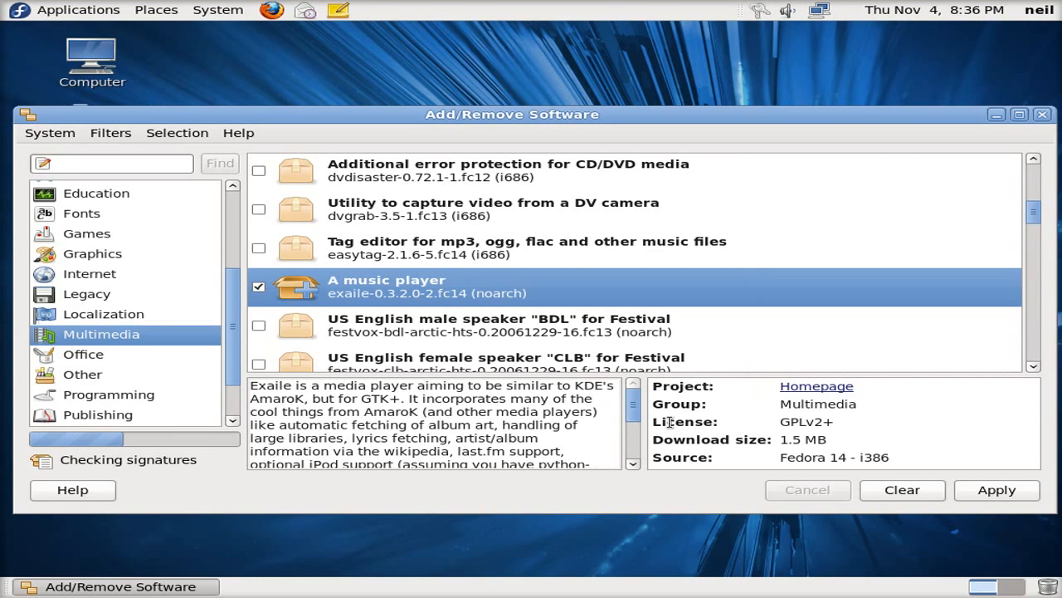
click(996, 488)
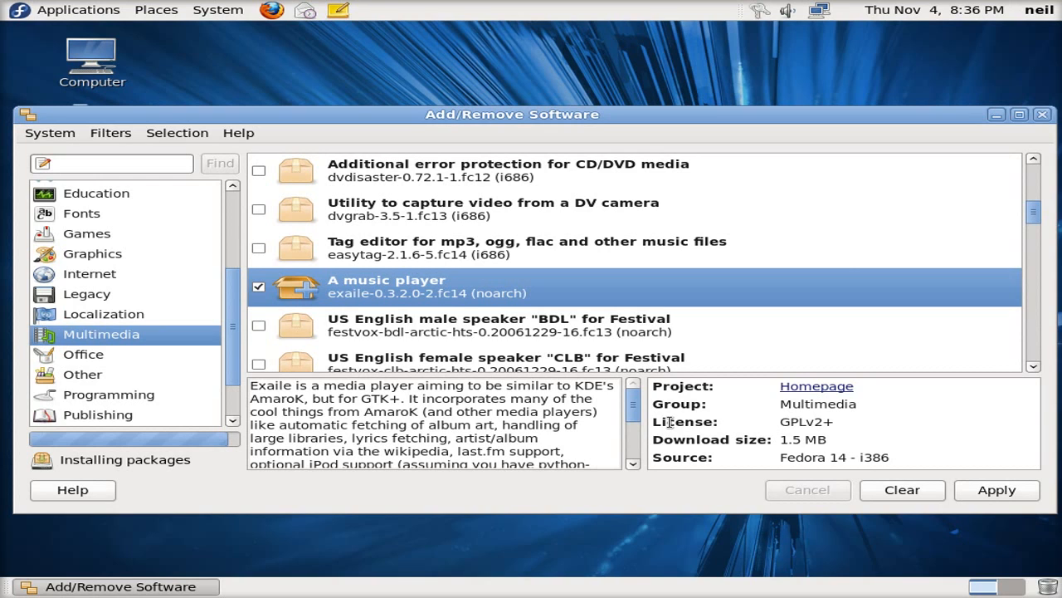
click(996, 489)
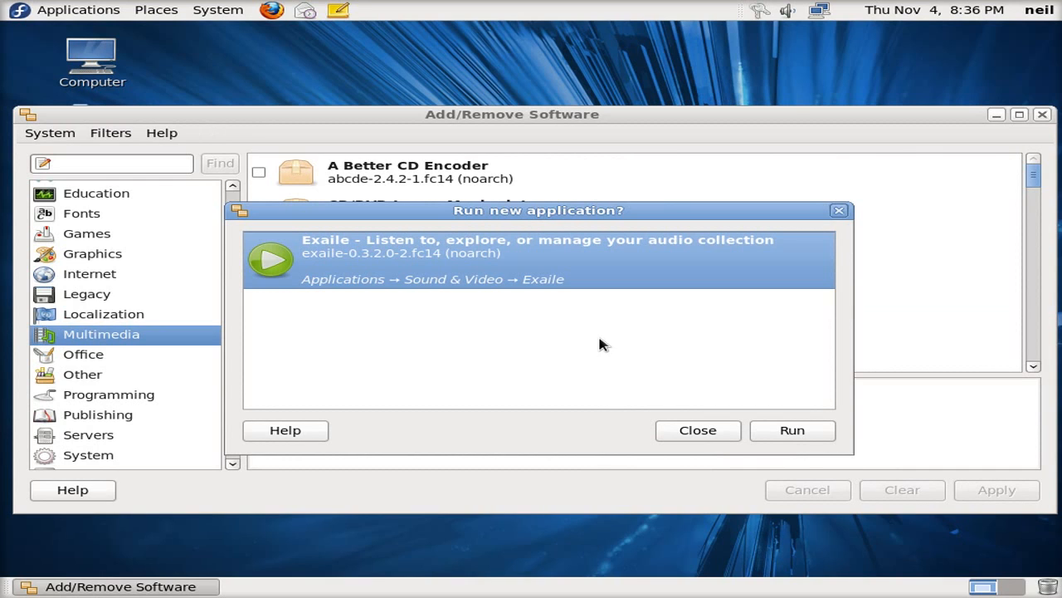
mouse_move(546, 256)
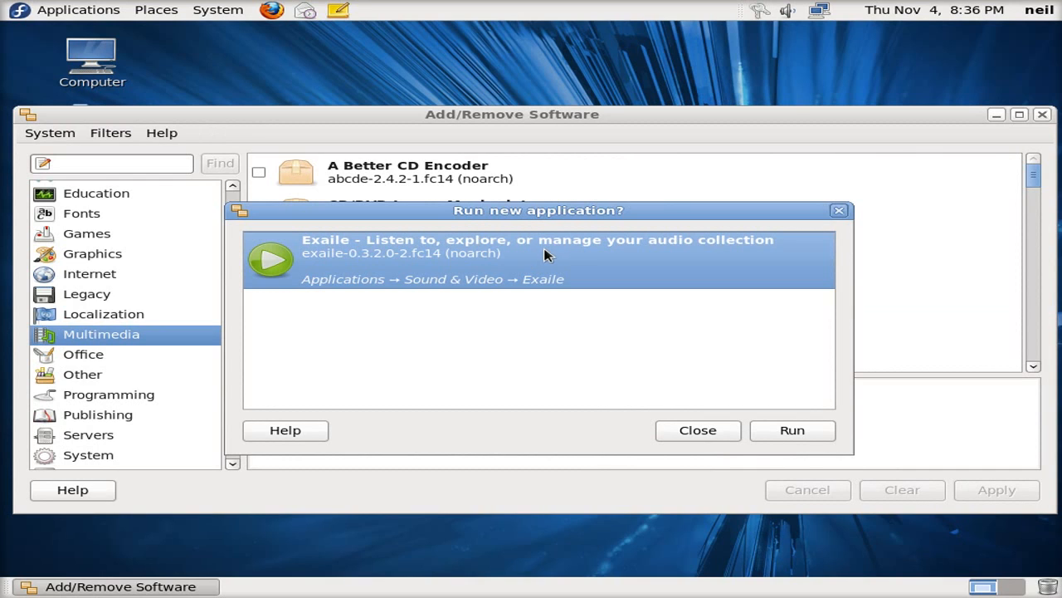
- Decline running Exaile and close the Add/Remove Software window
click(697, 430)
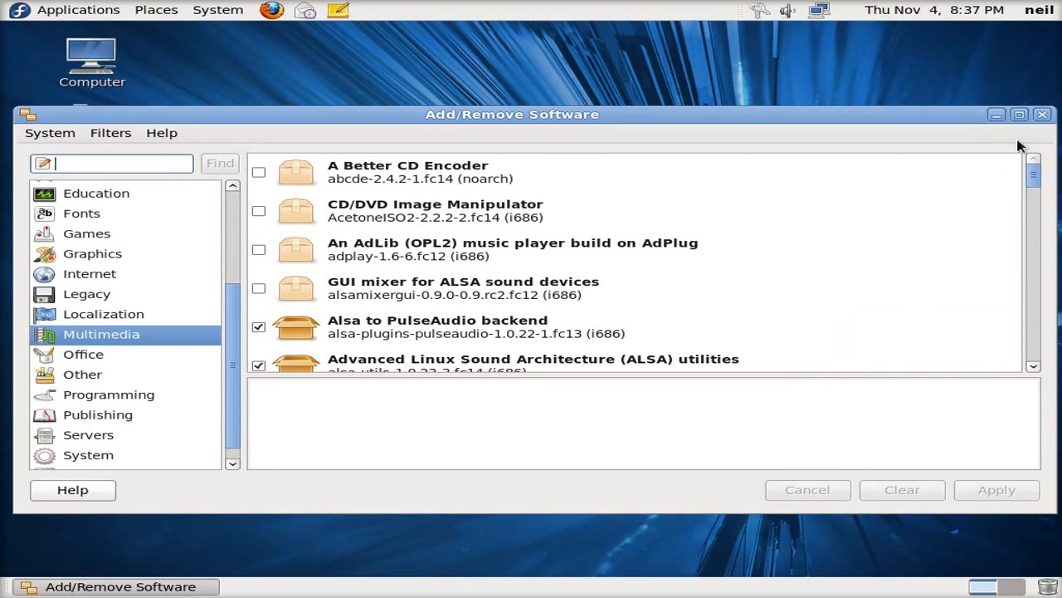
click(1042, 114)
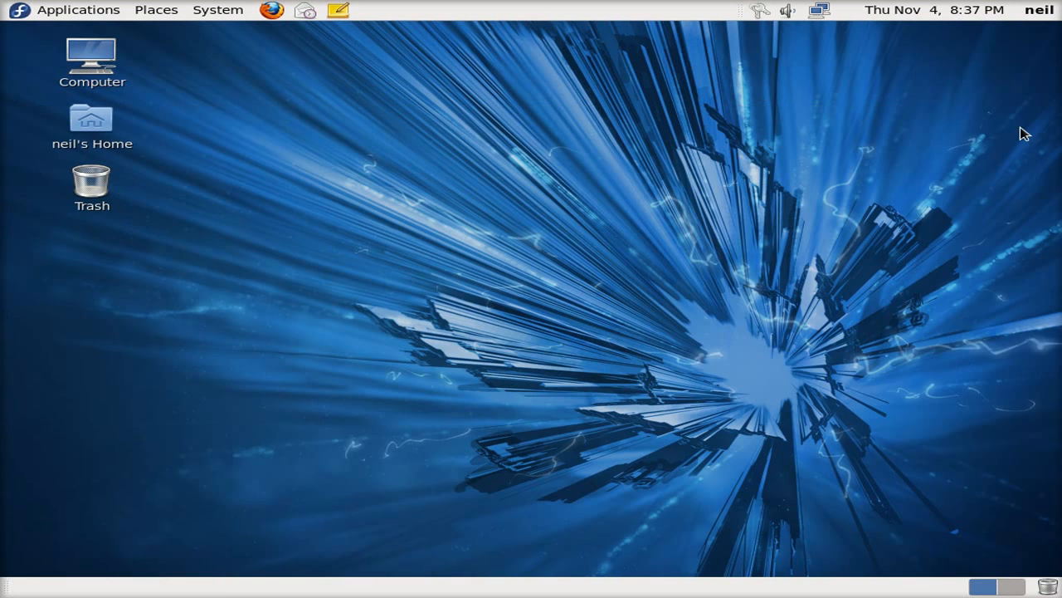
click(76, 10)
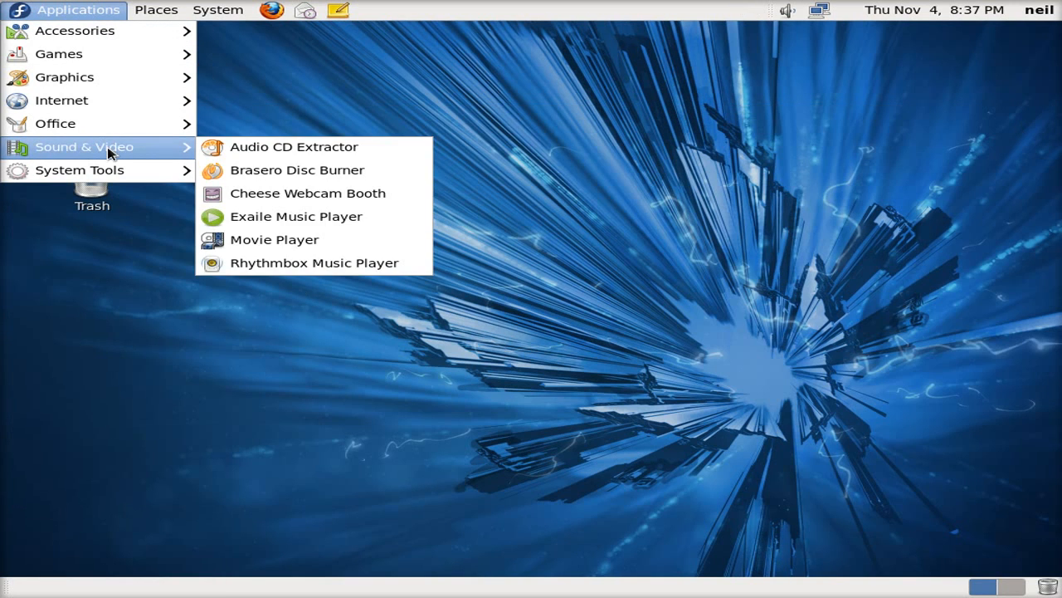
click(398, 219)
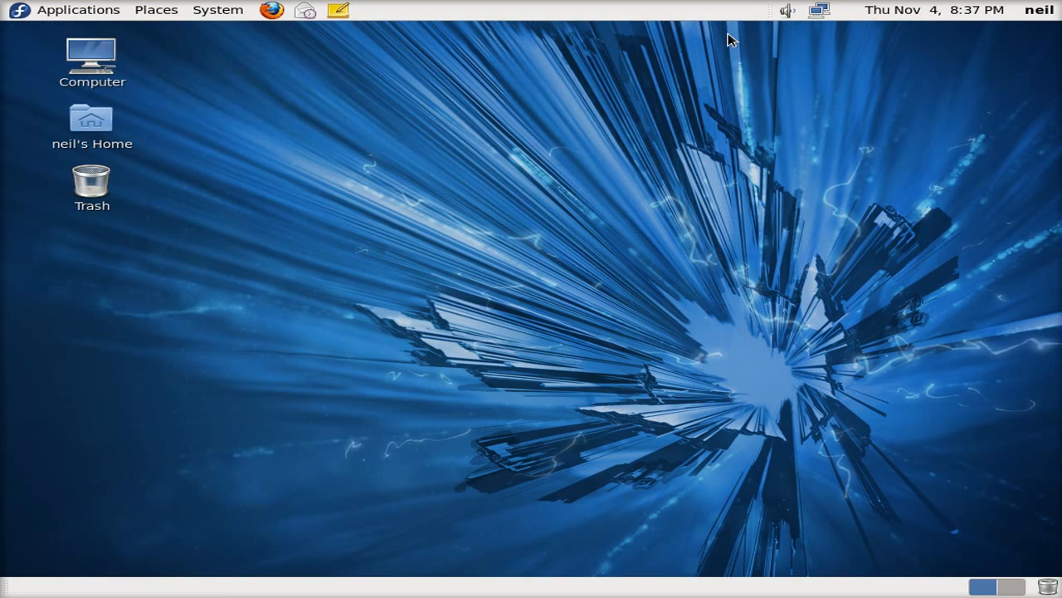
mouse_move(551, 234)
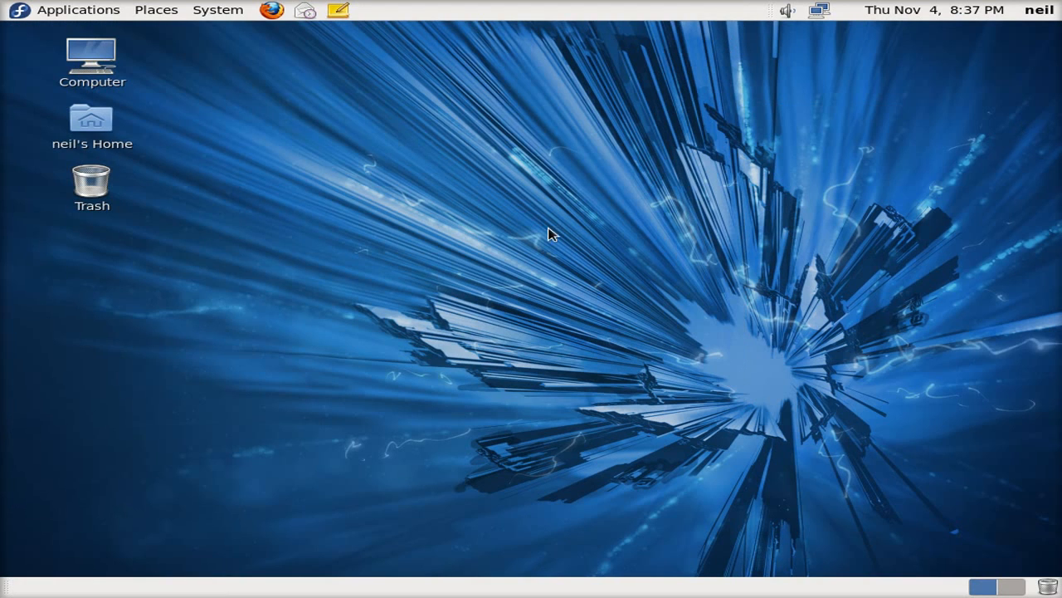
mouse_move(471, 262)
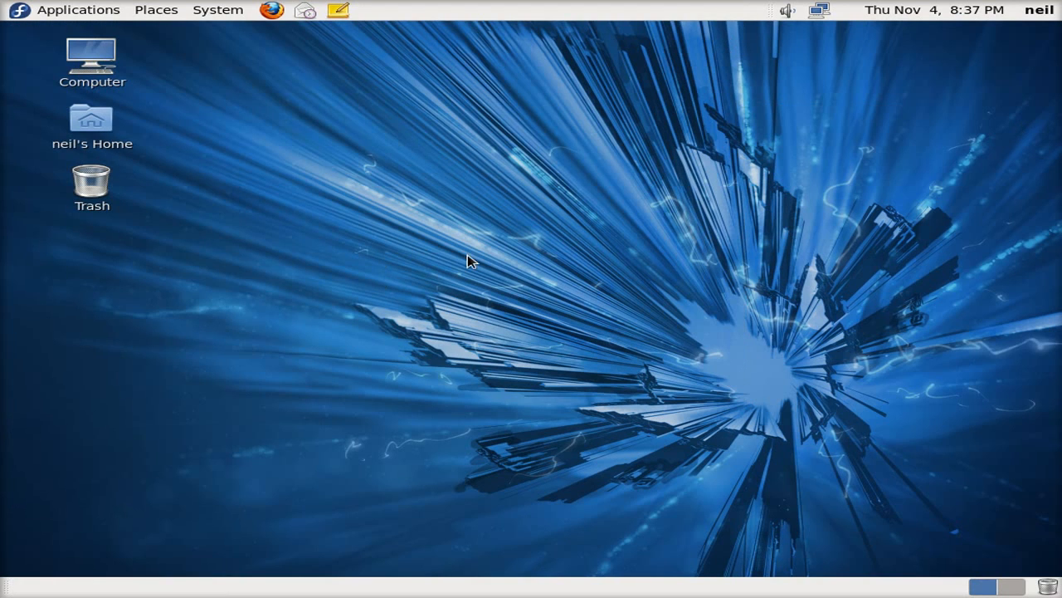
mouse_move(618, 294)
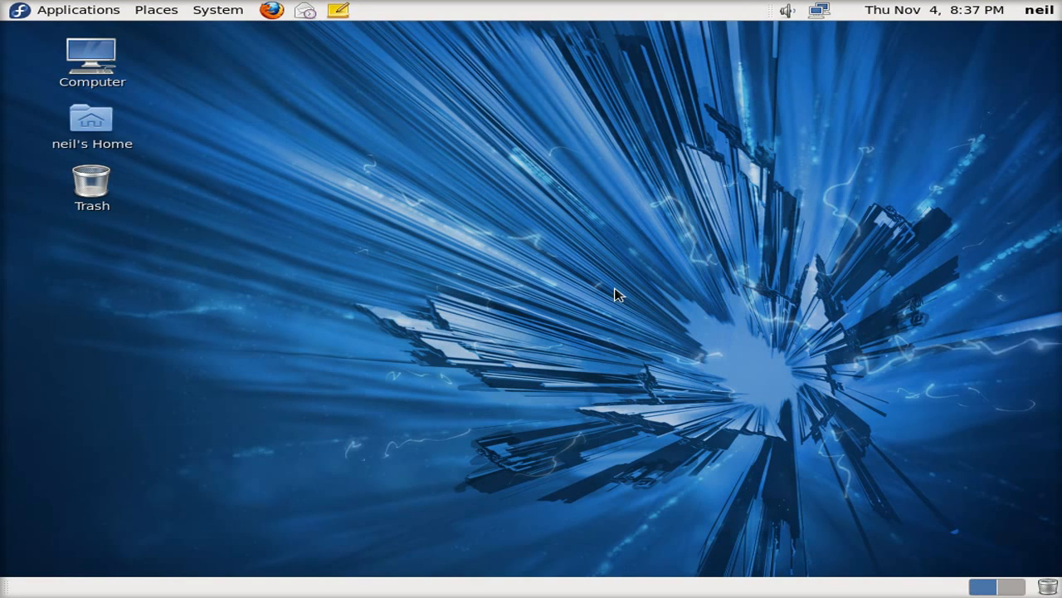
mouse_move(578, 276)
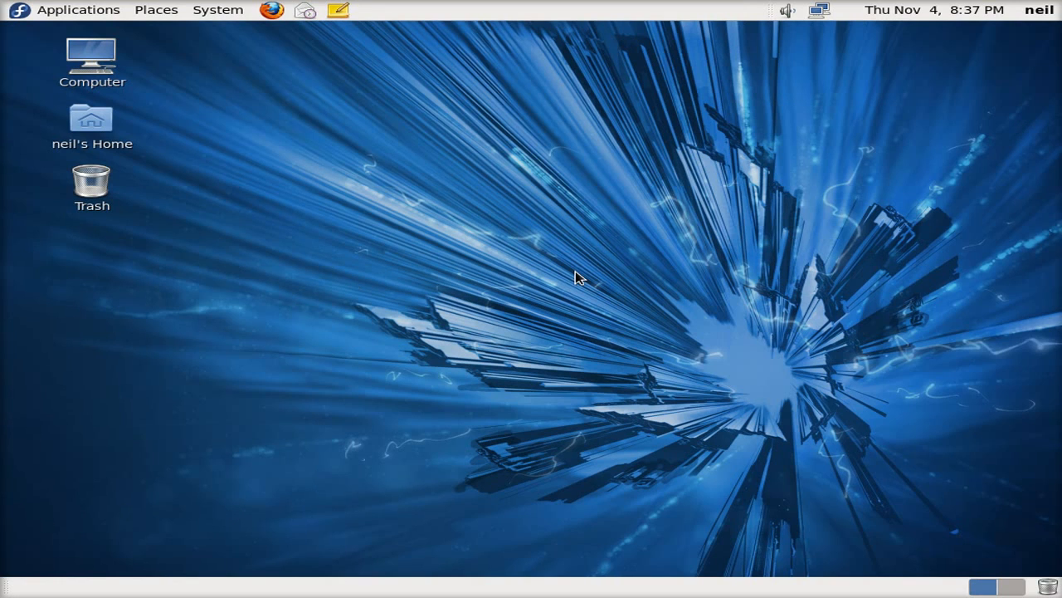
mouse_move(647, 246)
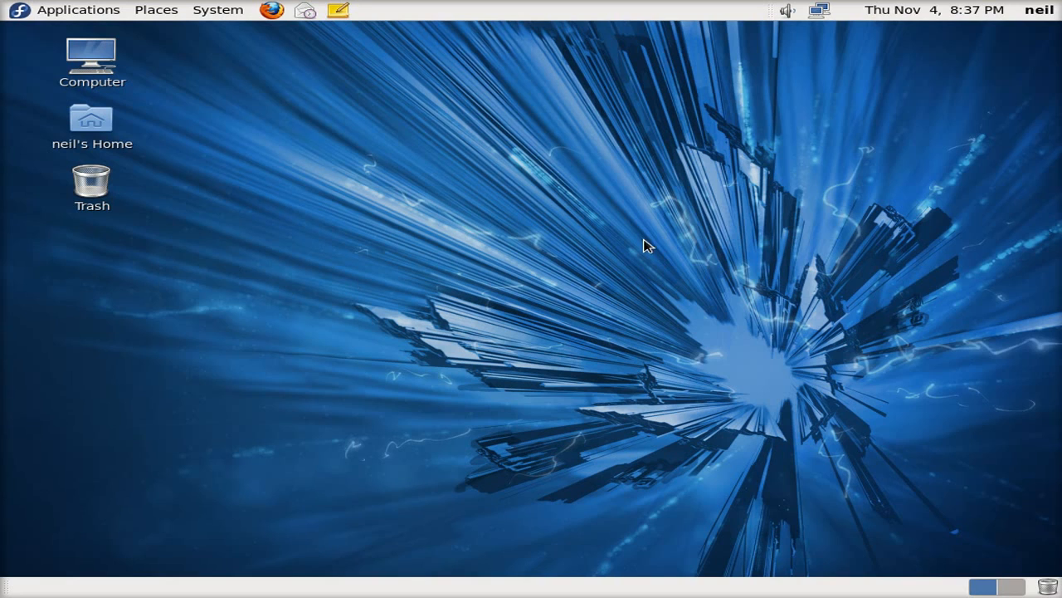
mouse_move(495, 158)
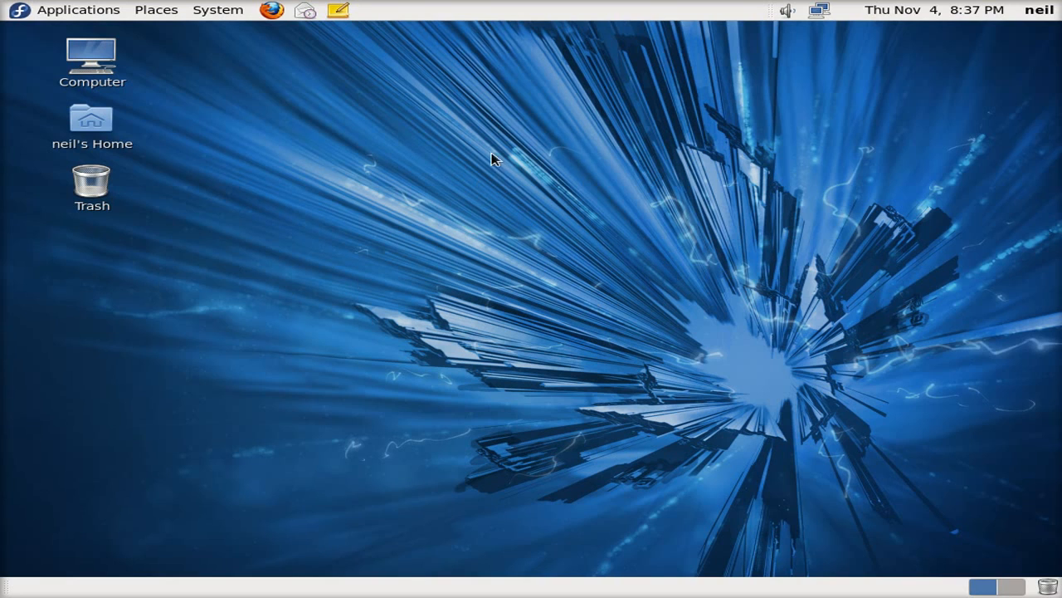
mouse_move(538, 299)
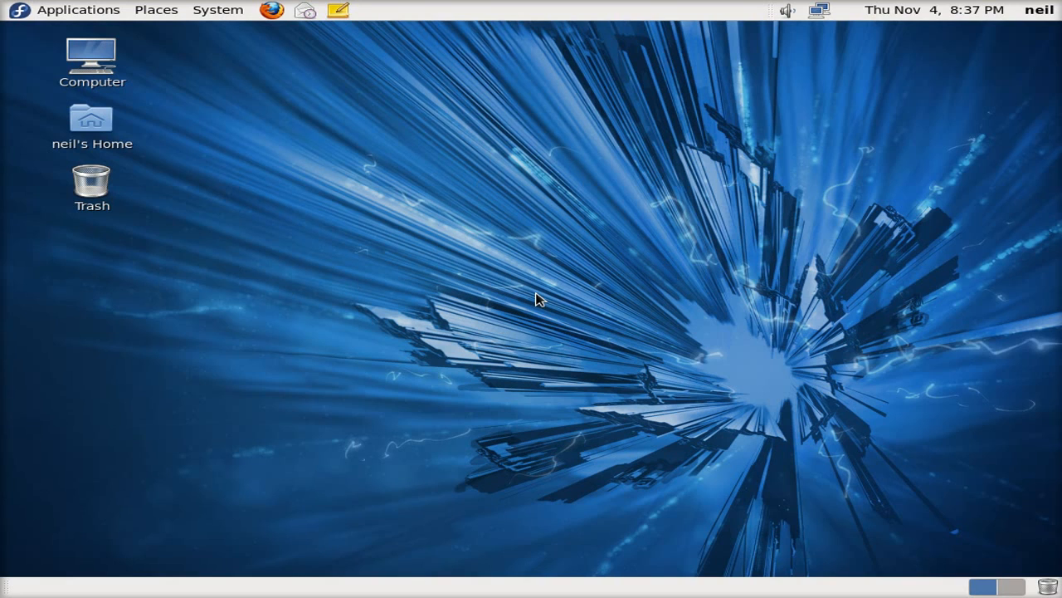